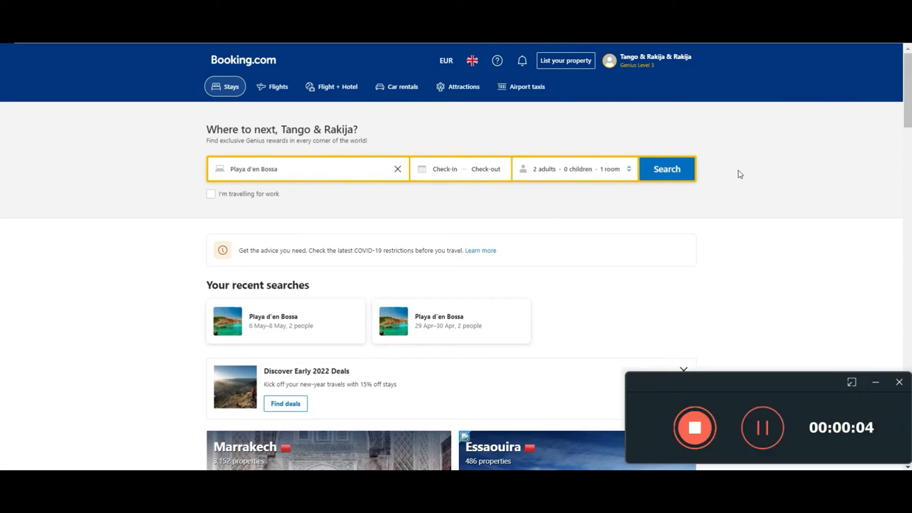
{"action": "mouse_move", "coordinate": [269, 225]}
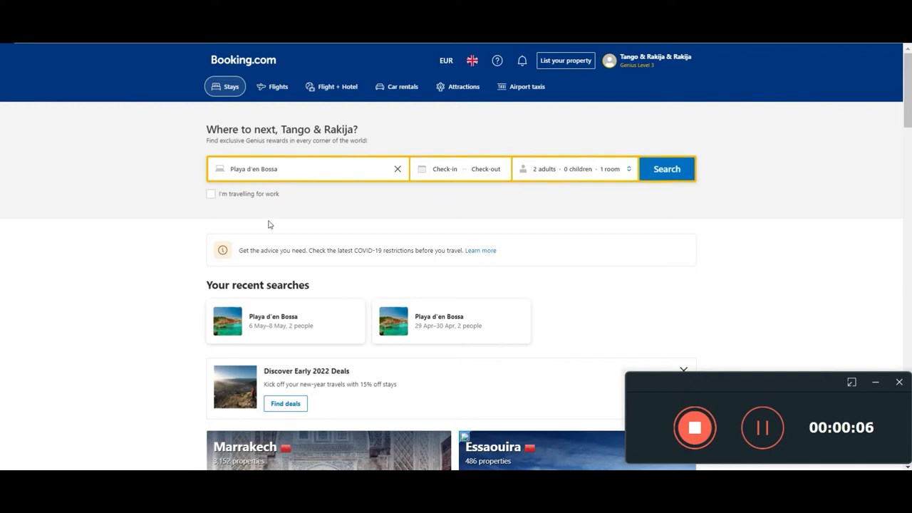
{"action": "mouse_move", "coordinate": [191, 202]}
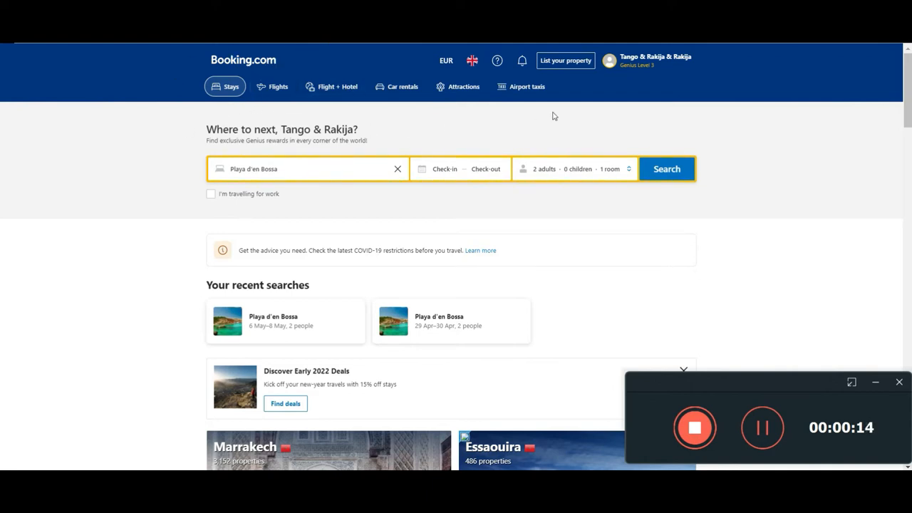
{"action": "mouse_move", "coordinate": [644, 96]}
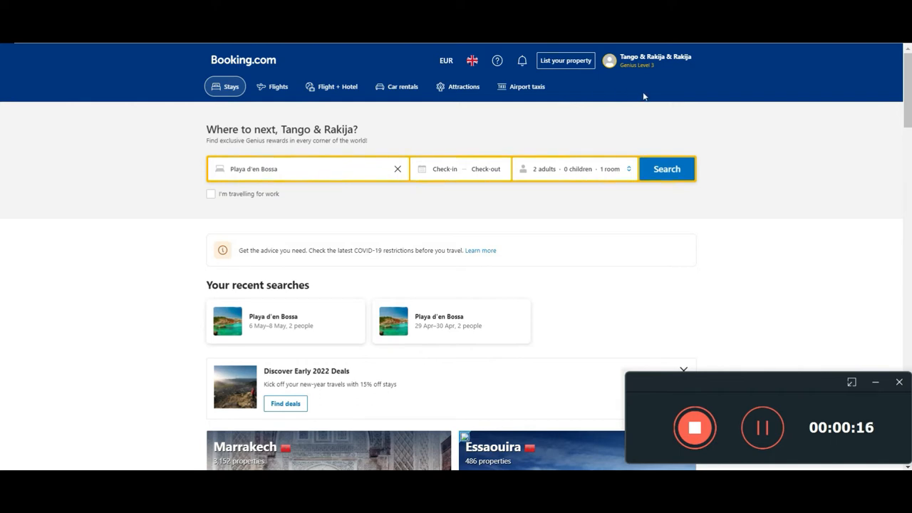
{"action": "mouse_move", "coordinate": [909, 90]}
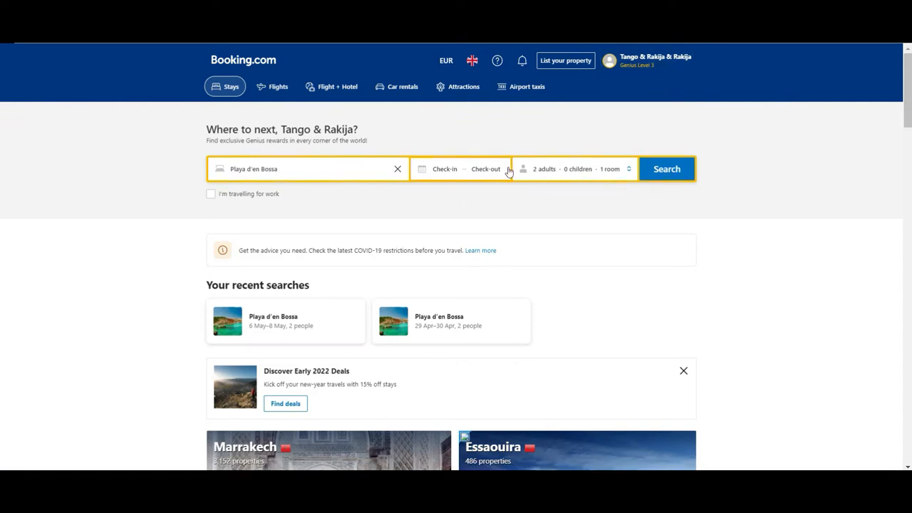
{"action": "mouse_move", "coordinate": [478, 68]}
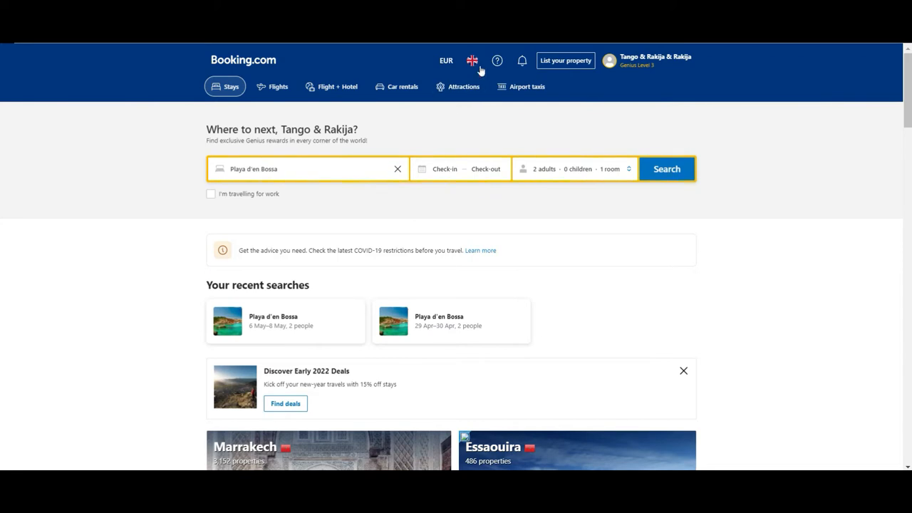
{"action": "mouse_move", "coordinate": [419, 112]}
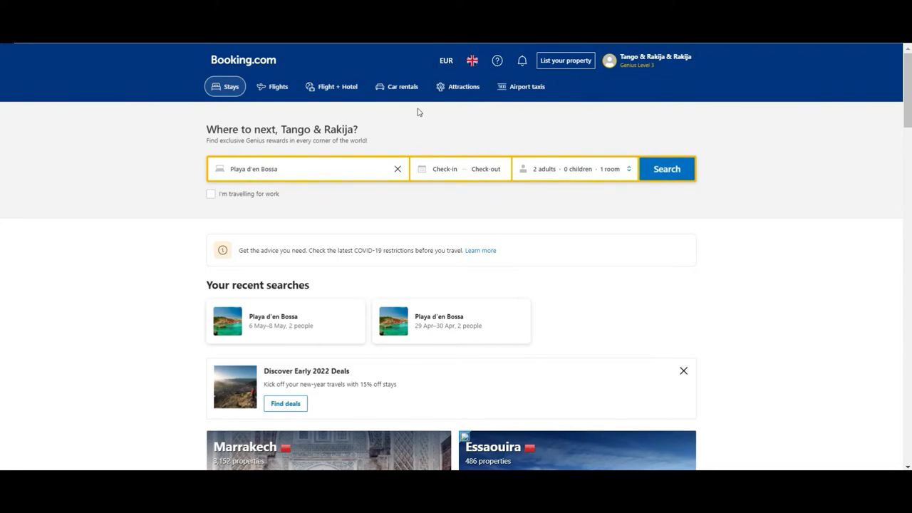
- Review the currency and language lists, keeping euros and the current language
{"action": "left_click", "coordinate": [445, 60]}
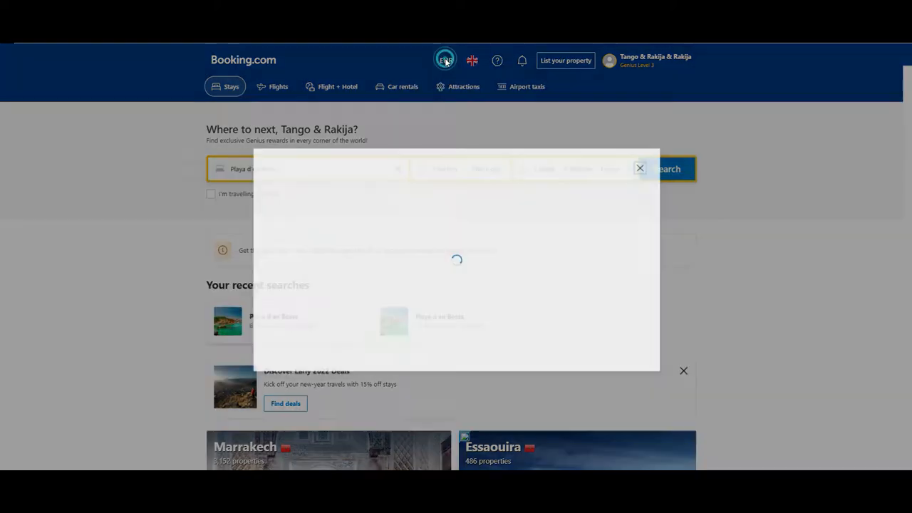
{"action": "left_click", "coordinate": [445, 60]}
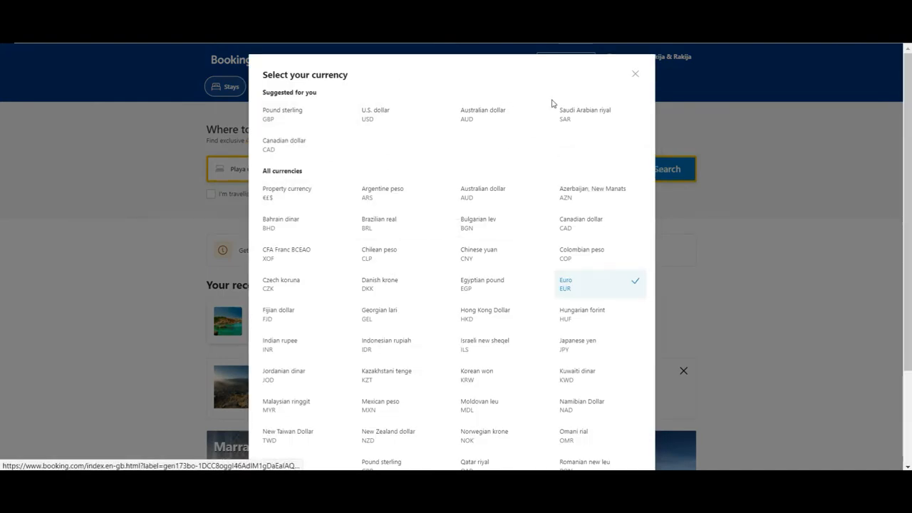
{"action": "left_click", "coordinate": [635, 73]}
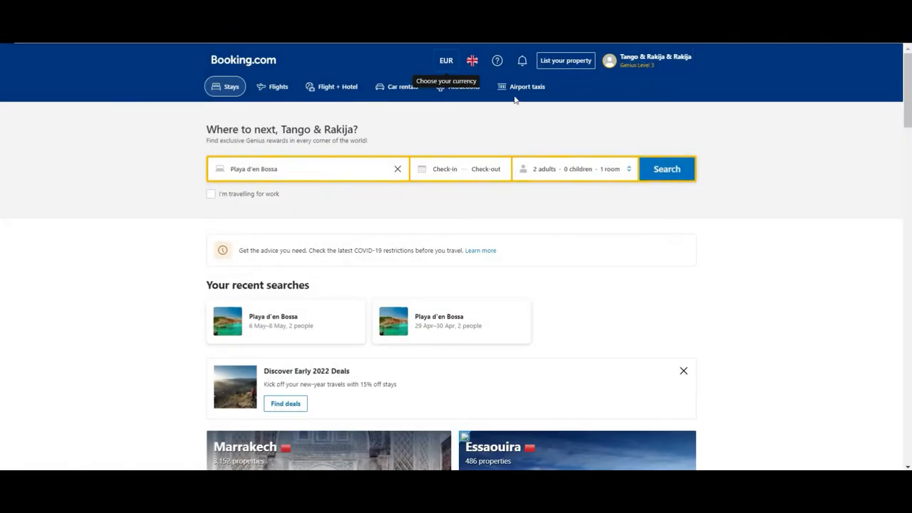
{"action": "mouse_move", "coordinate": [471, 60]}
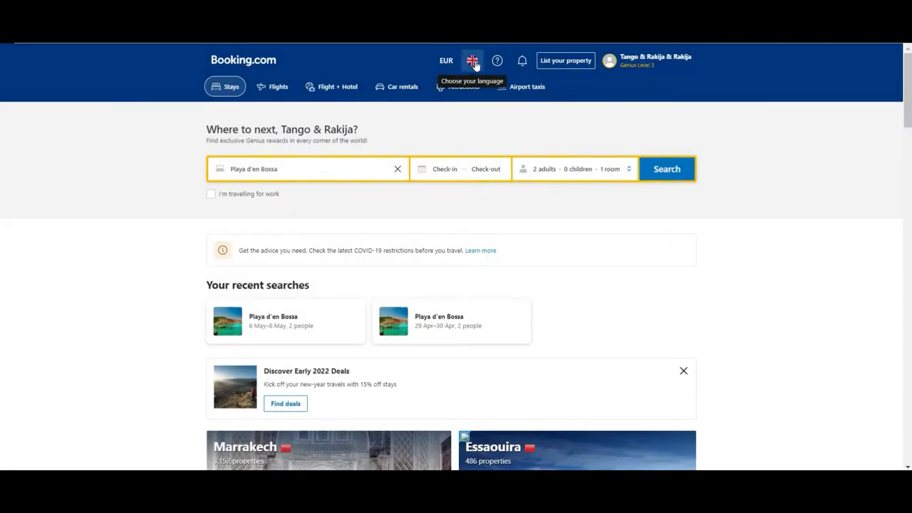
{"action": "left_click", "coordinate": [472, 59]}
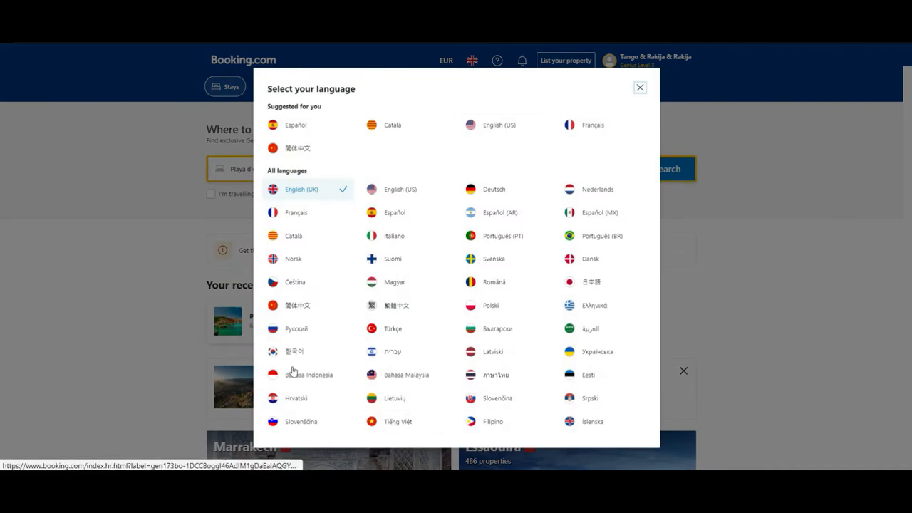
{"action": "mouse_move", "coordinate": [499, 125]}
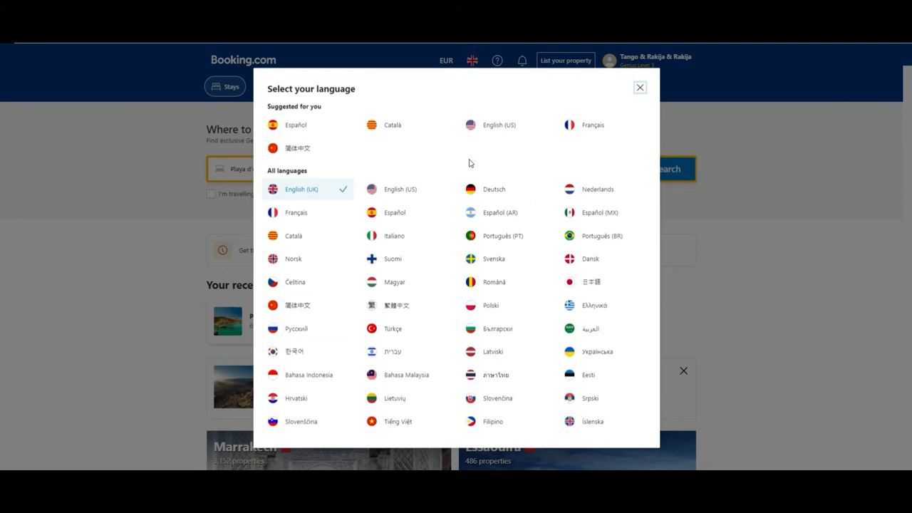
{"action": "left_click", "coordinate": [639, 87]}
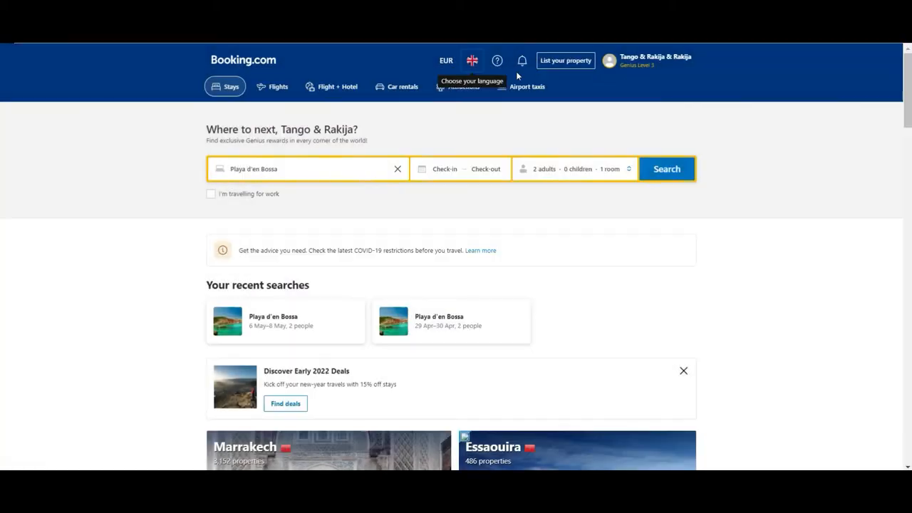
{"action": "mouse_move", "coordinate": [225, 105]}
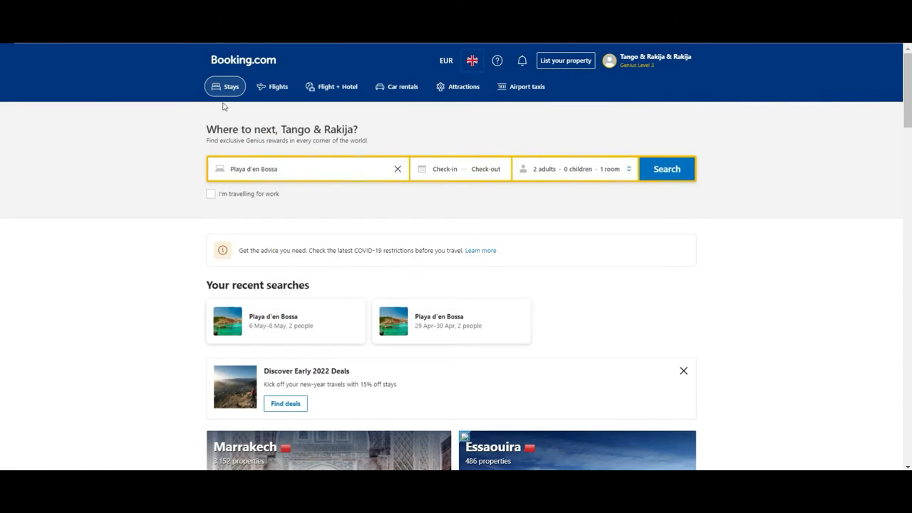
{"action": "mouse_move", "coordinate": [179, 127]}
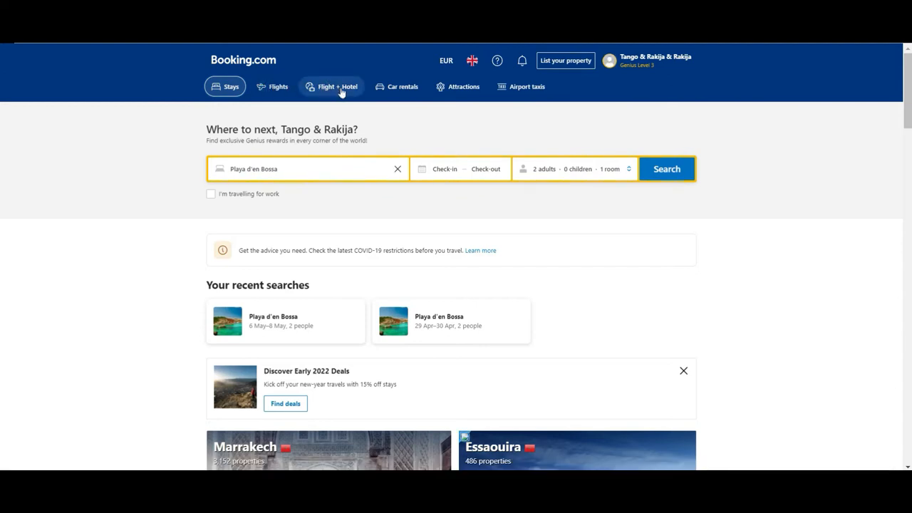
- Browse the top product tabs and land on the Flights search page
{"action": "left_click", "coordinate": [331, 86]}
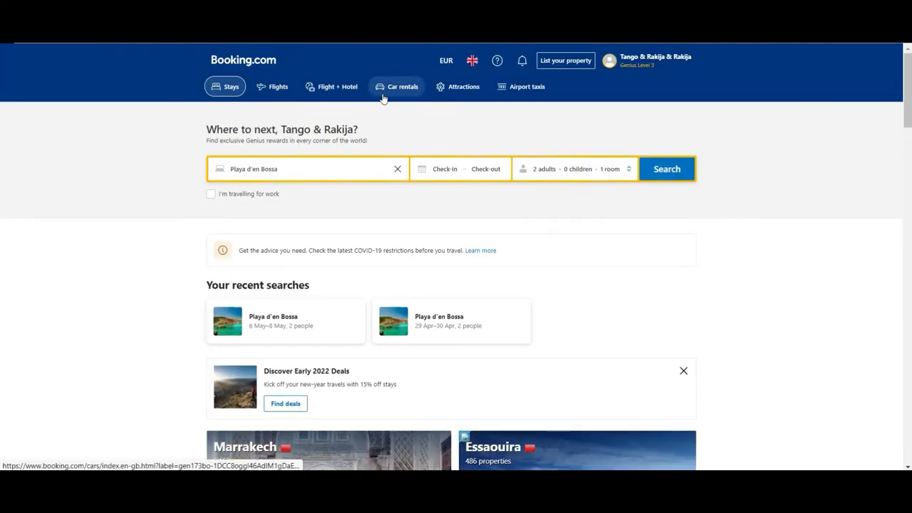
{"action": "left_click", "coordinate": [464, 86]}
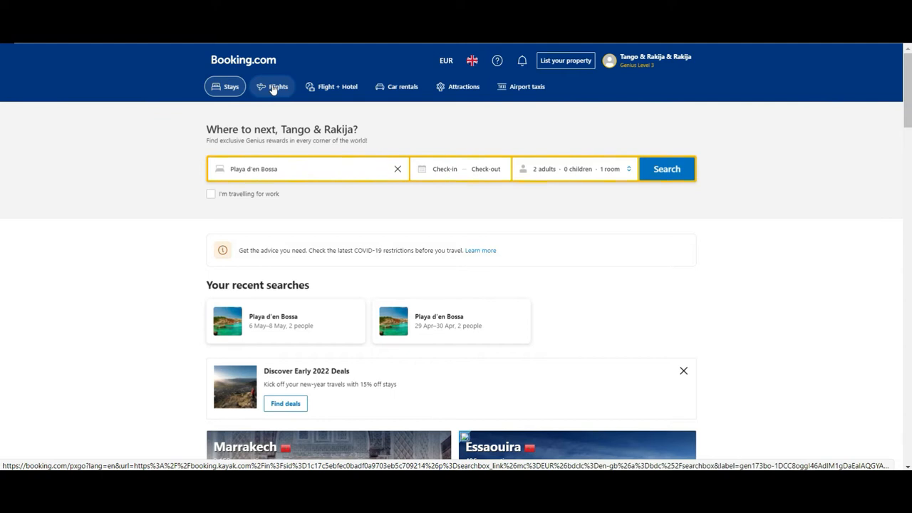
{"action": "left_click", "coordinate": [278, 87]}
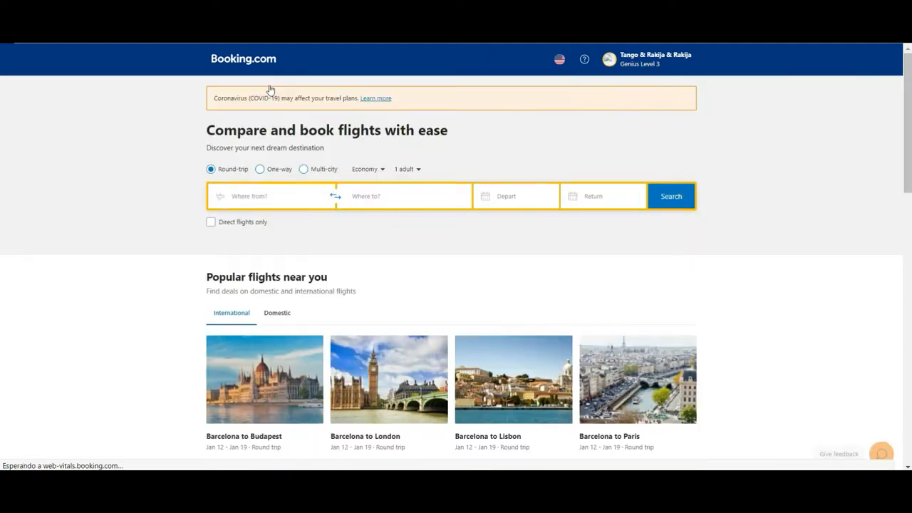
{"action": "left_click", "coordinate": [273, 196]}
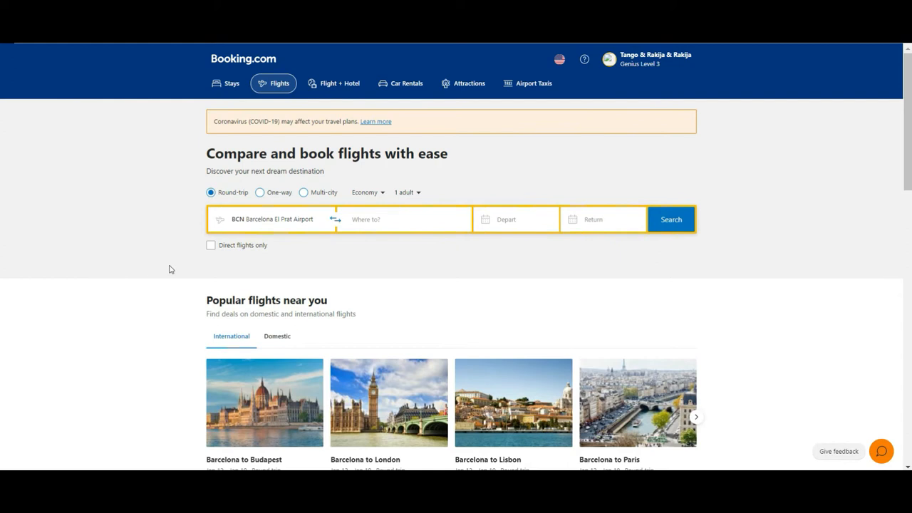
{"action": "mouse_move", "coordinate": [476, 322]}
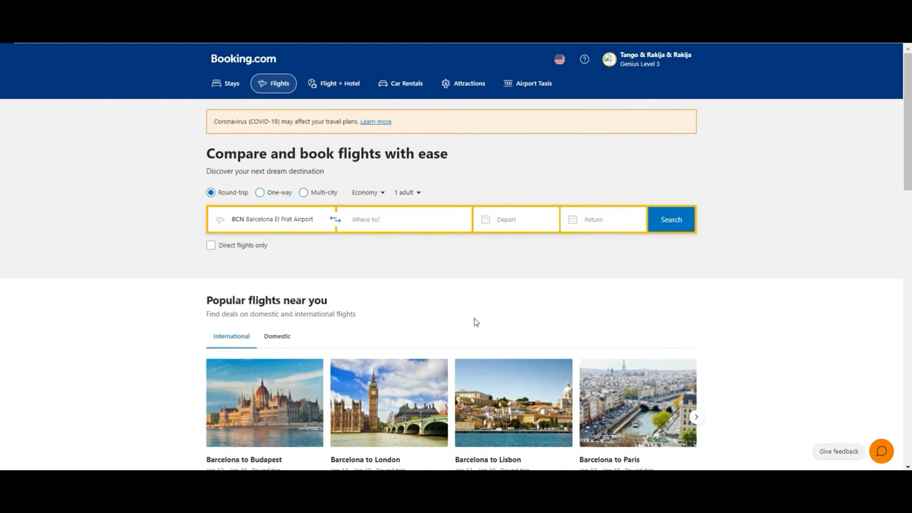
{"action": "mouse_move", "coordinate": [188, 175]}
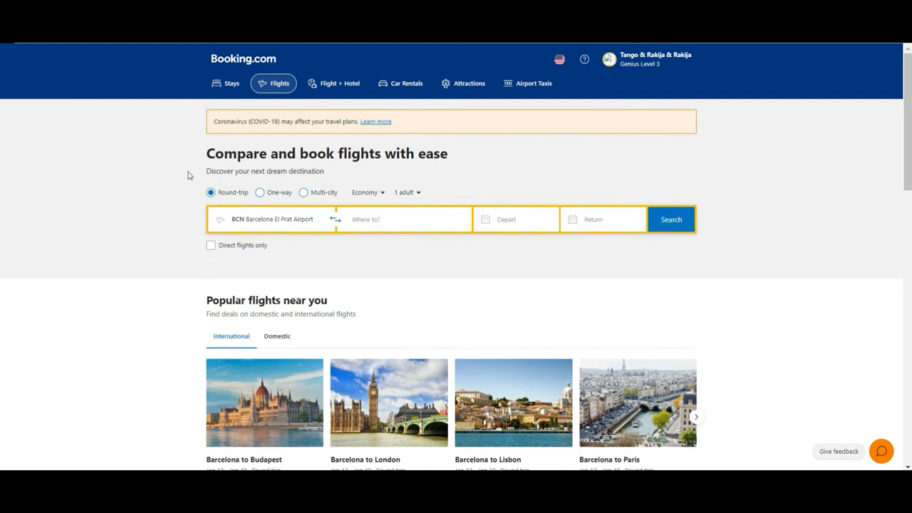
- Scroll through the Flights landing page and back up to the search form
{"action": "scroll", "scroll_direction": "down", "scroll_amount": 3}
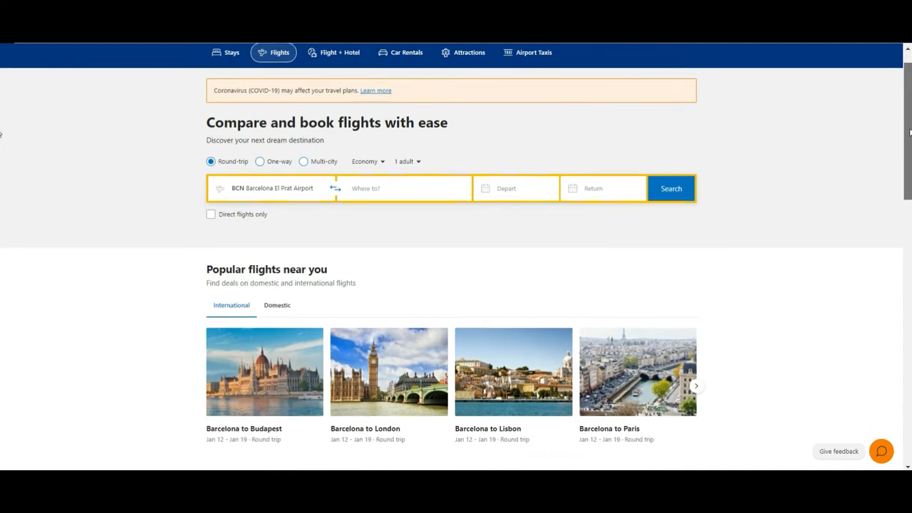
{"action": "scroll", "scroll_direction": "down", "scroll_amount": 3}
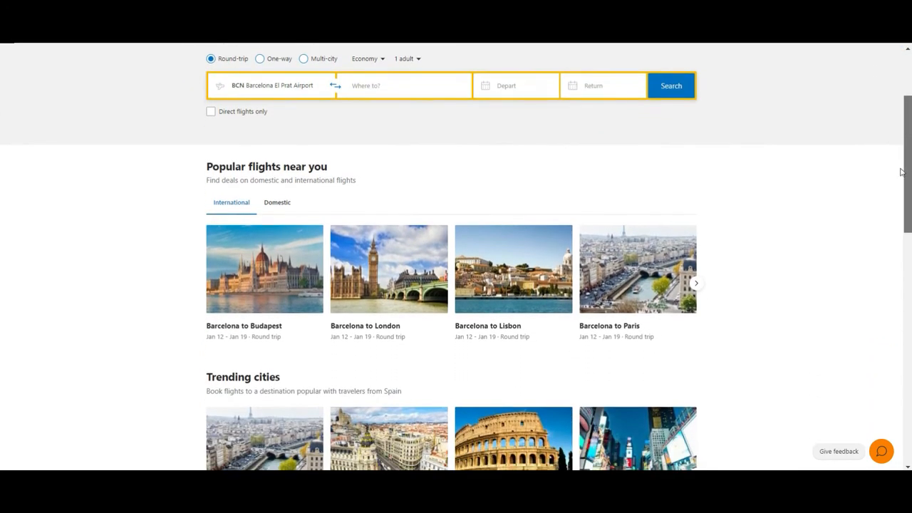
{"action": "scroll", "scroll_direction": "down", "scroll_amount": 3}
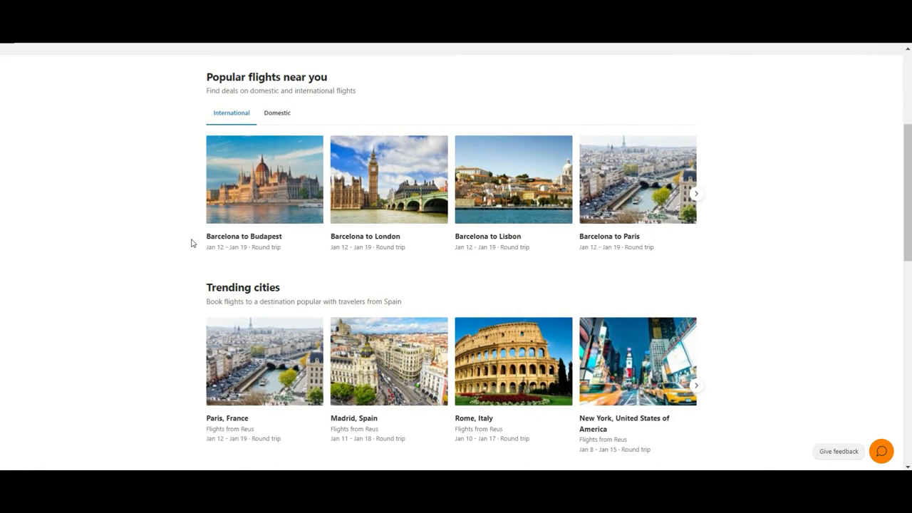
{"action": "mouse_move", "coordinate": [121, 210]}
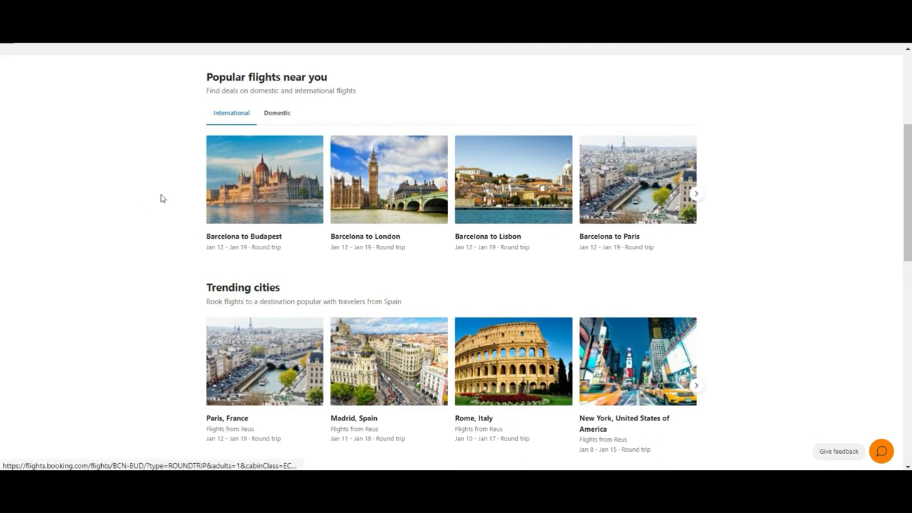
{"action": "mouse_move", "coordinate": [152, 283]}
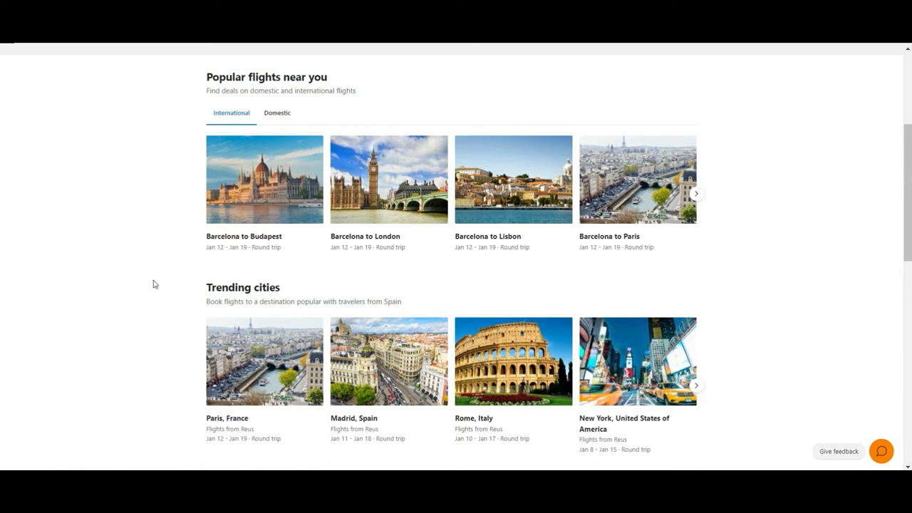
{"action": "mouse_move", "coordinate": [259, 211]}
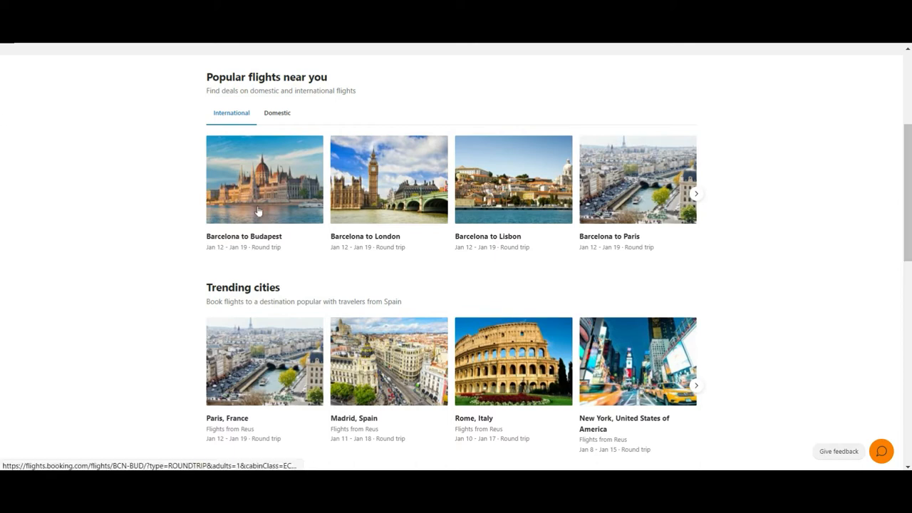
{"action": "mouse_move", "coordinate": [575, 246]}
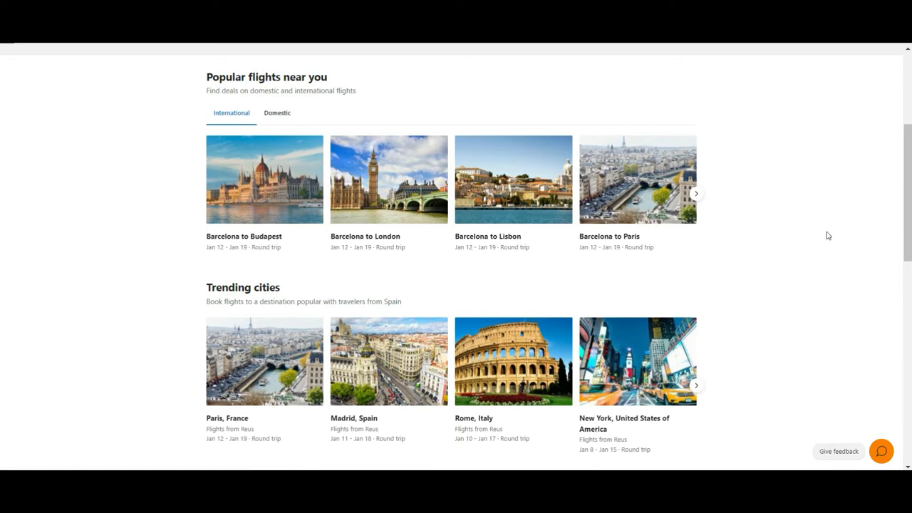
{"action": "scroll", "scroll_direction": "down", "scroll_amount": 3}
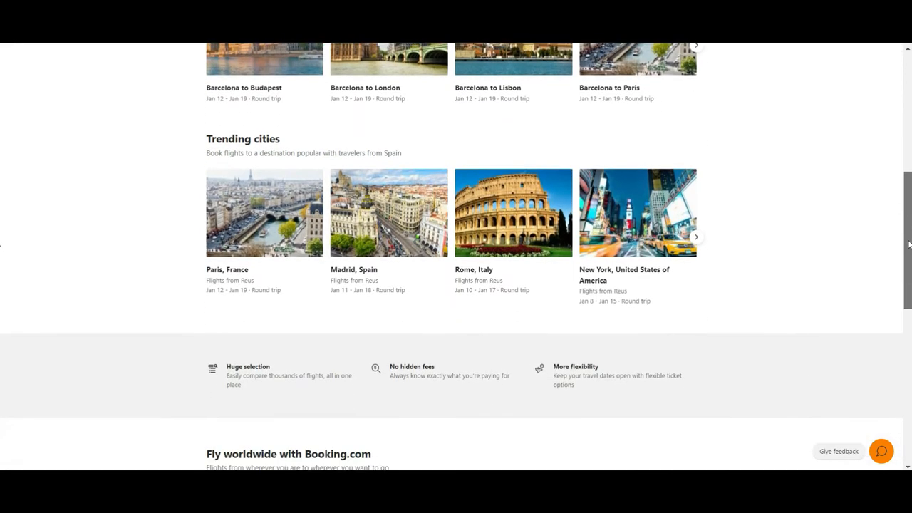
{"action": "scroll", "scroll_direction": "down", "scroll_amount": 3}
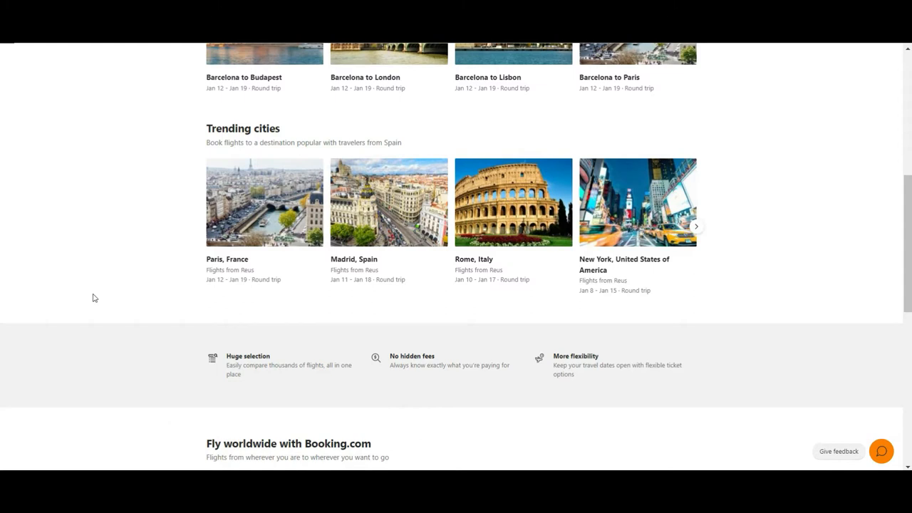
{"action": "mouse_move", "coordinate": [810, 423]}
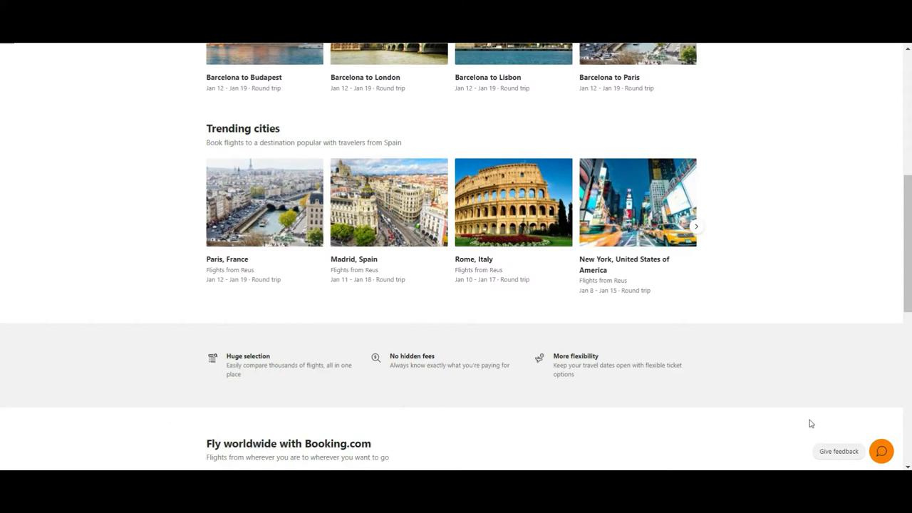
{"action": "scroll", "scroll_direction": "down", "scroll_amount": 3}
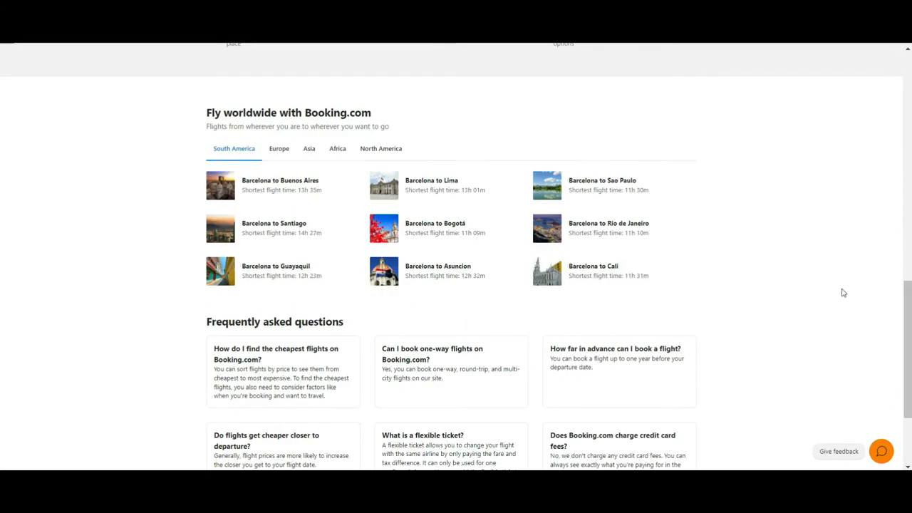
{"action": "mouse_move", "coordinate": [895, 342]}
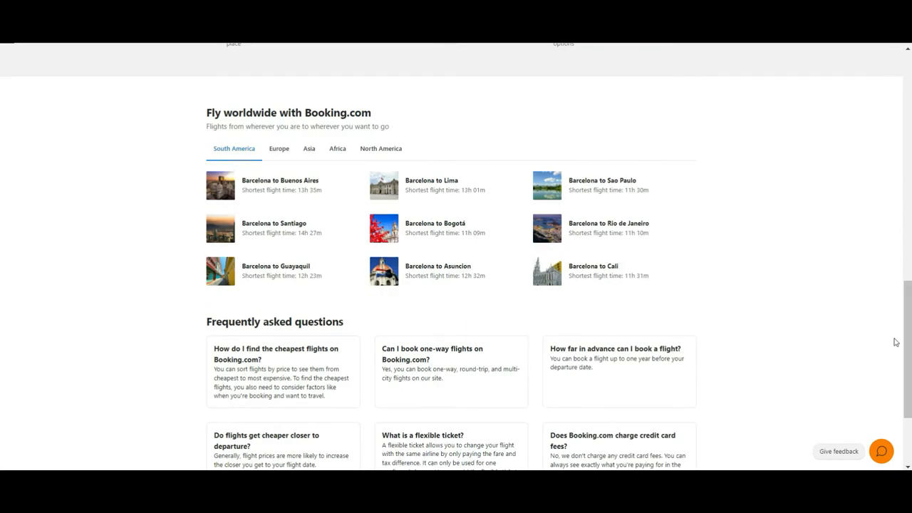
{"action": "scroll", "scroll_direction": "down", "scroll_amount": 3}
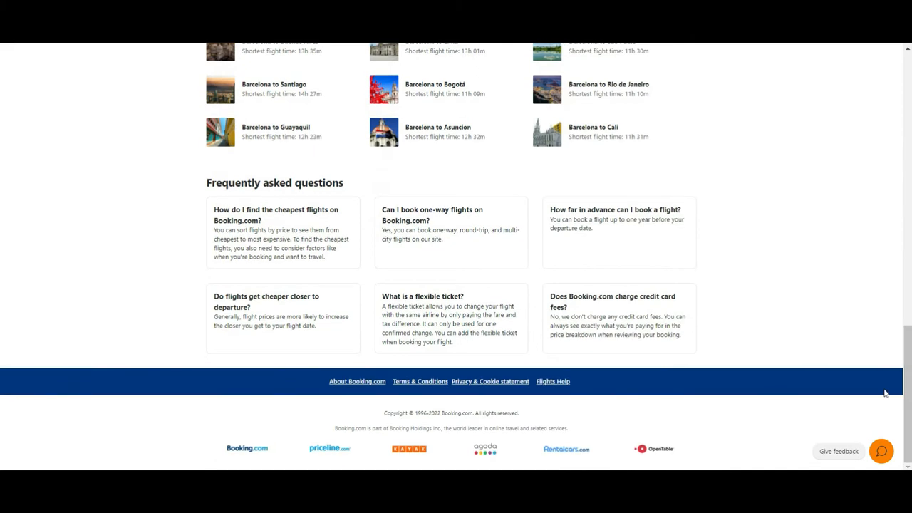
{"action": "mouse_move", "coordinate": [259, 166]}
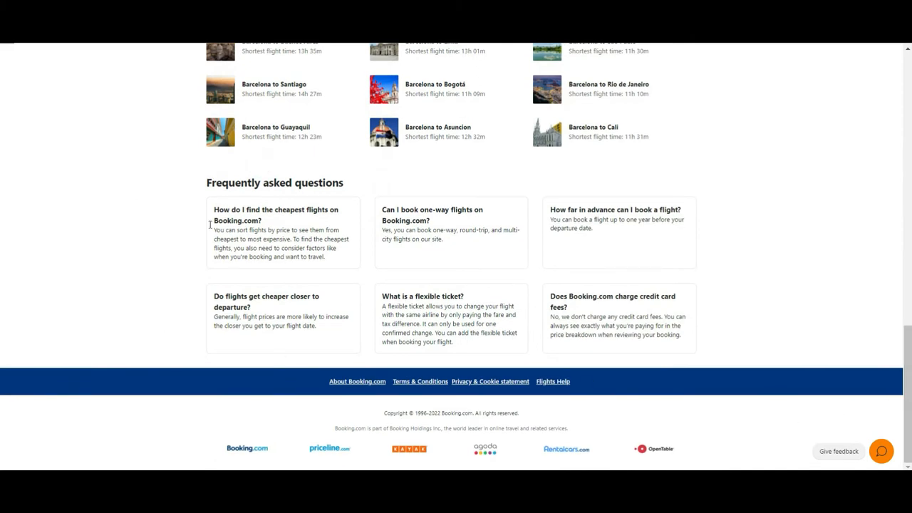
{"action": "scroll", "scroll_direction": "down", "scroll_amount": 3}
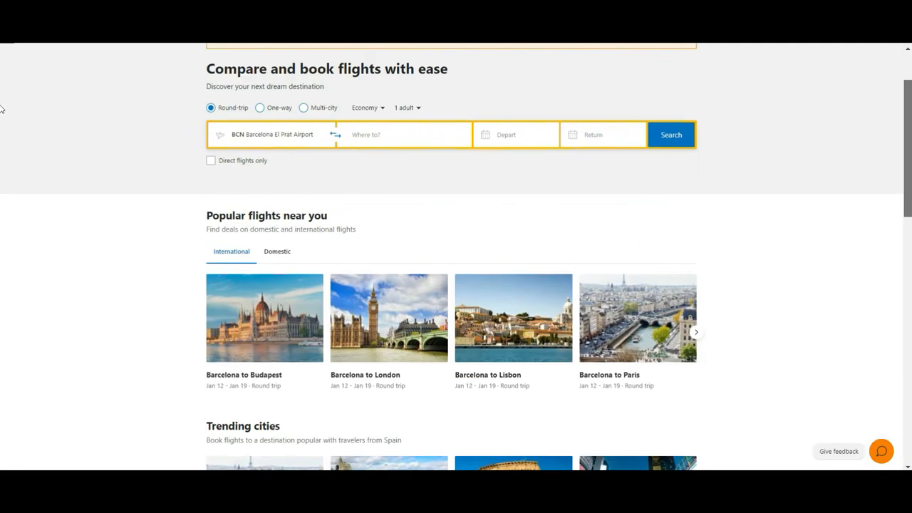
{"action": "scroll", "scroll_direction": "up", "scroll_amount": 3}
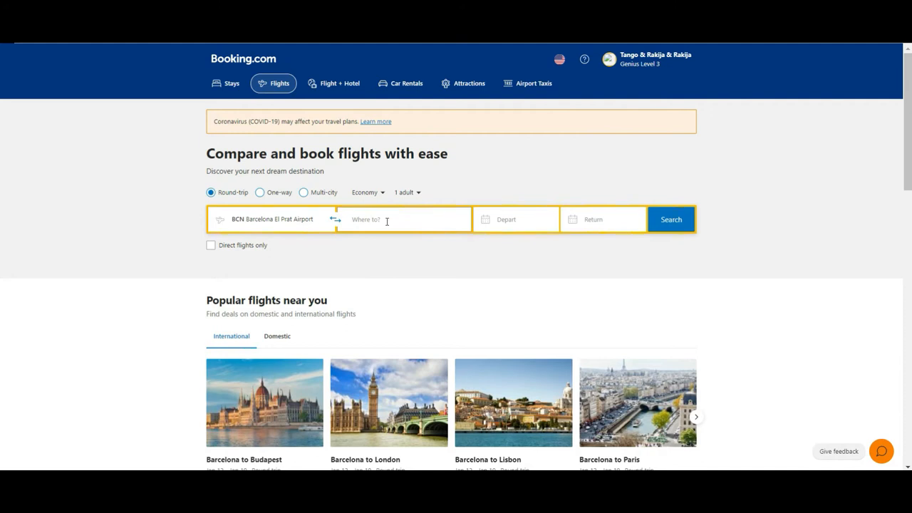
- Set the destination to 'PAR Paris · All airports' and dismiss the date picker
{"action": "left_click", "coordinate": [404, 219]}
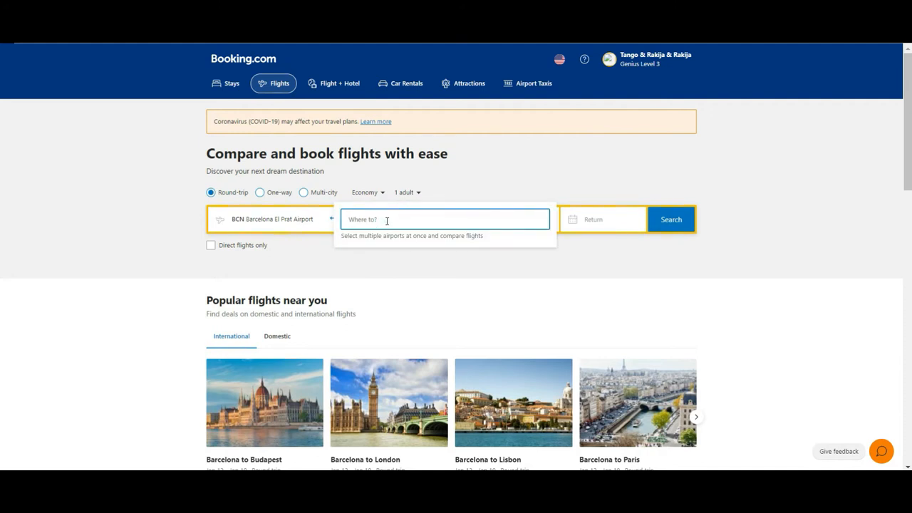
{"action": "type", "text": "pari"}
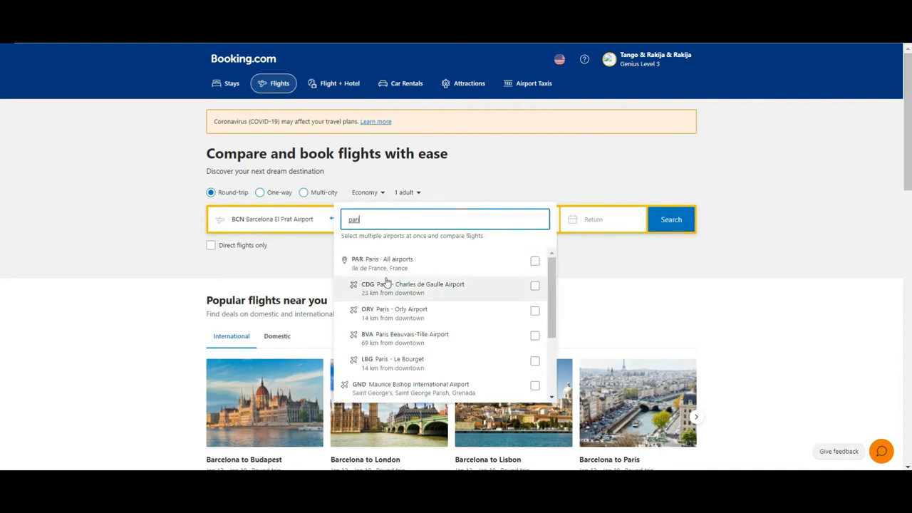
{"action": "left_click", "coordinate": [385, 263]}
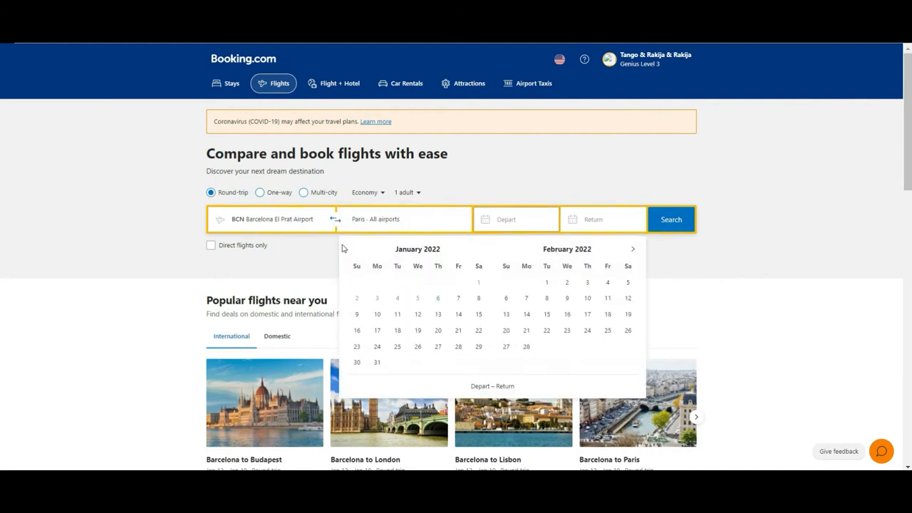
{"action": "mouse_move", "coordinate": [160, 216]}
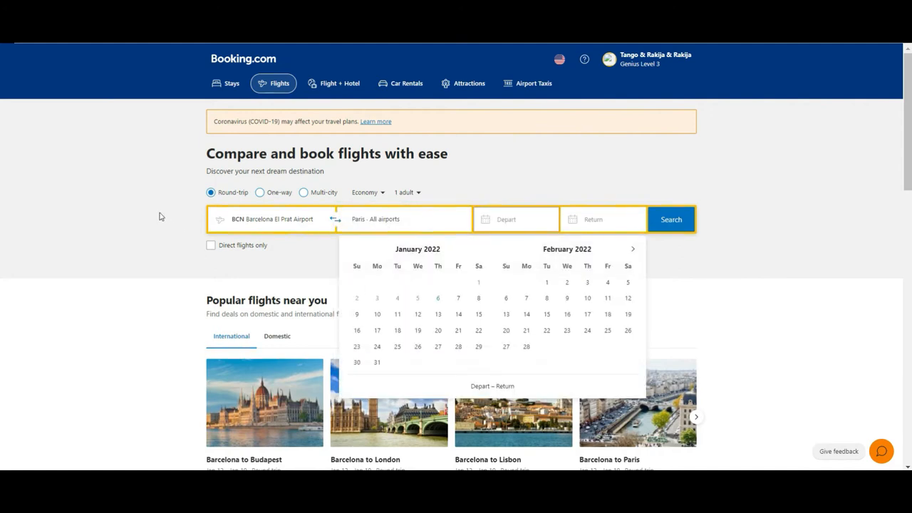
{"action": "left_click", "coordinate": [165, 203]}
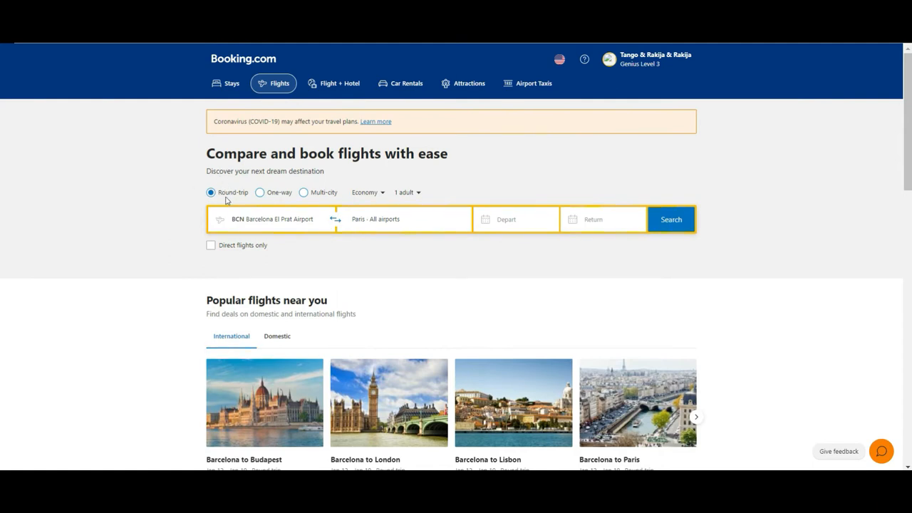
{"action": "mouse_move", "coordinate": [236, 186]}
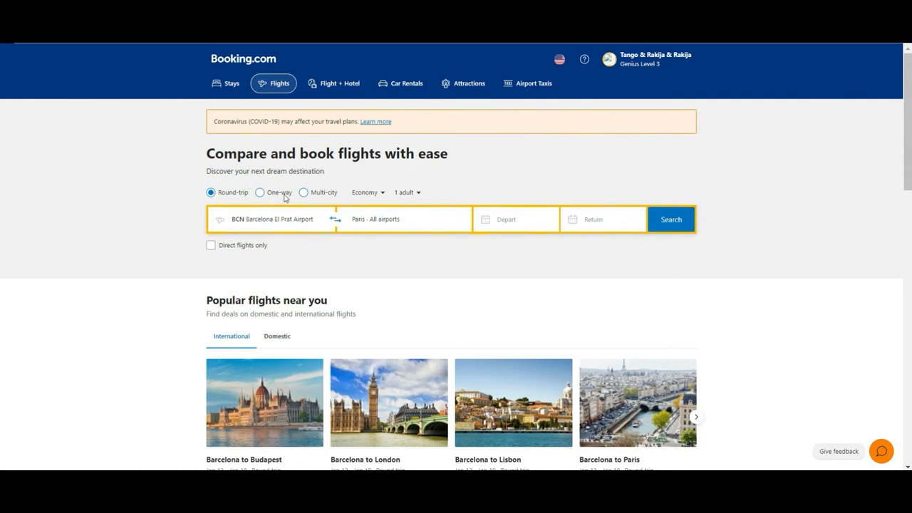
{"action": "mouse_move", "coordinate": [271, 206]}
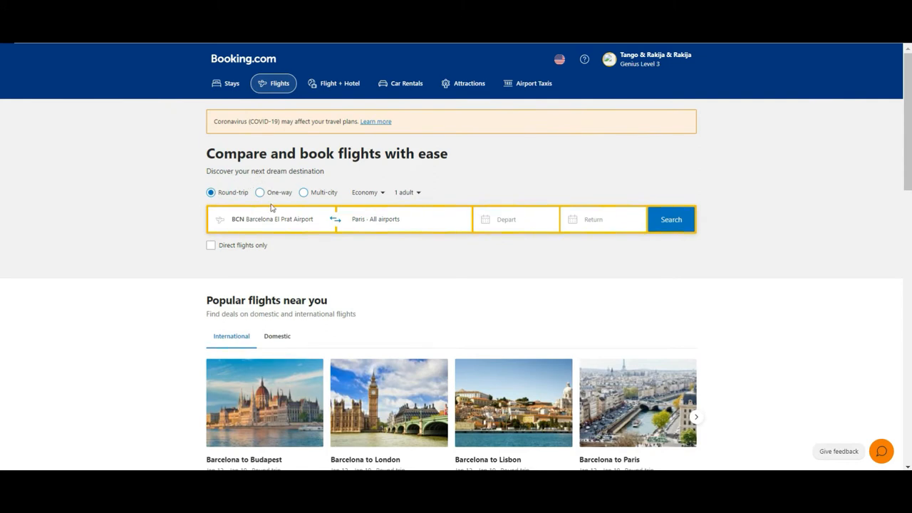
{"action": "mouse_move", "coordinate": [248, 189]}
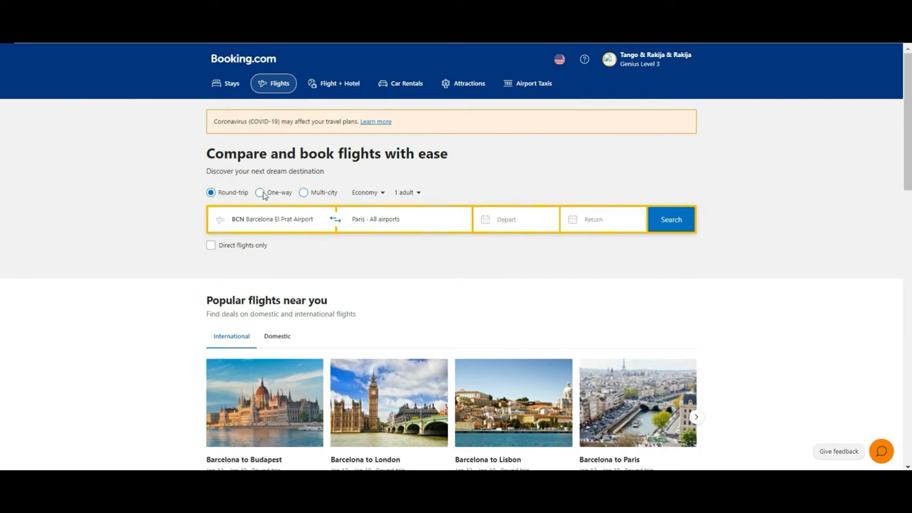
{"action": "mouse_move", "coordinate": [300, 197]}
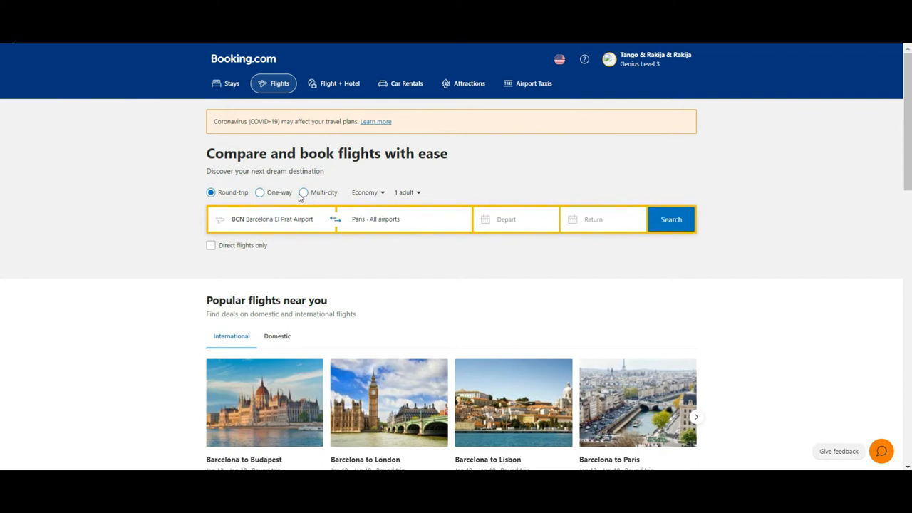
- Try the Multi-city trip type, then switch back to Round-trip
{"action": "left_click", "coordinate": [302, 192]}
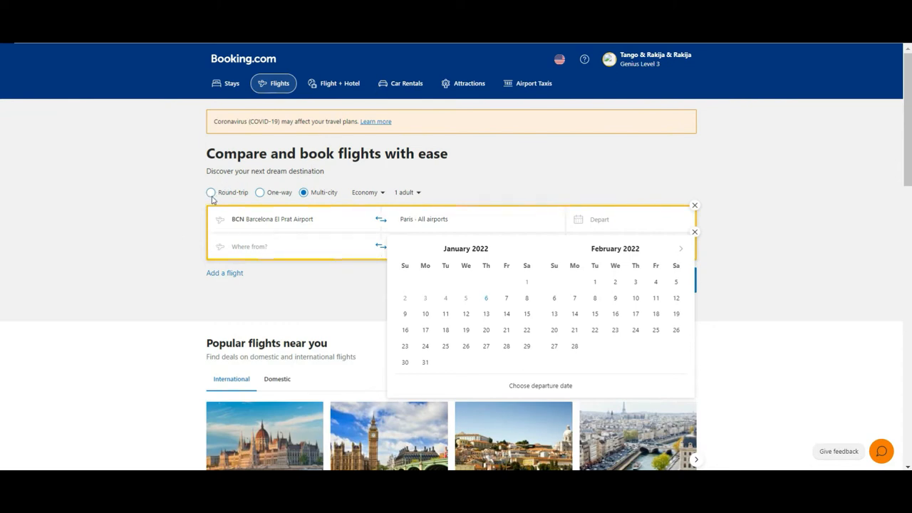
{"action": "left_click", "coordinate": [211, 192]}
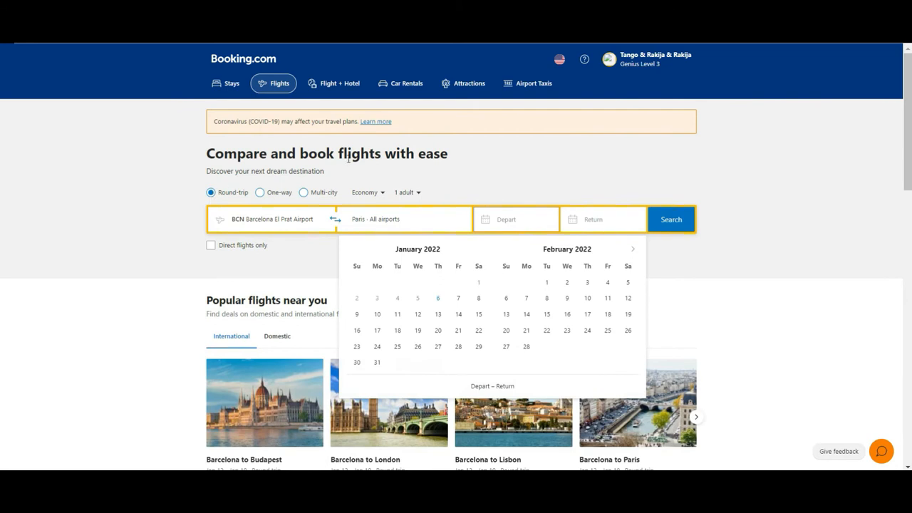
{"action": "left_click", "coordinate": [367, 193]}
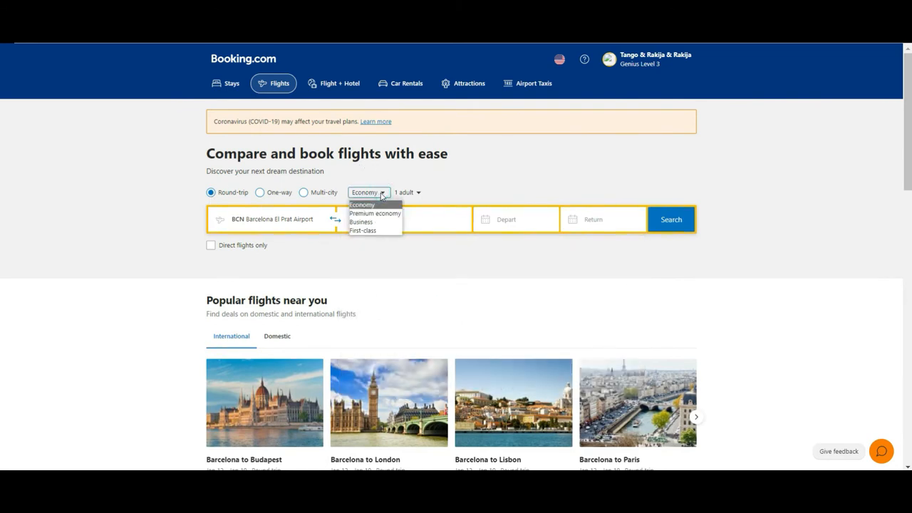
{"action": "mouse_move", "coordinate": [375, 222]}
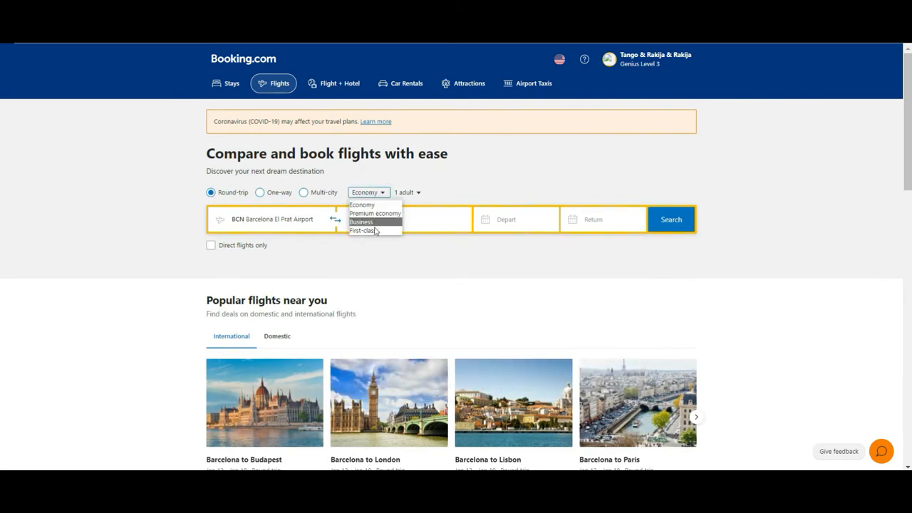
{"action": "mouse_move", "coordinate": [362, 204]}
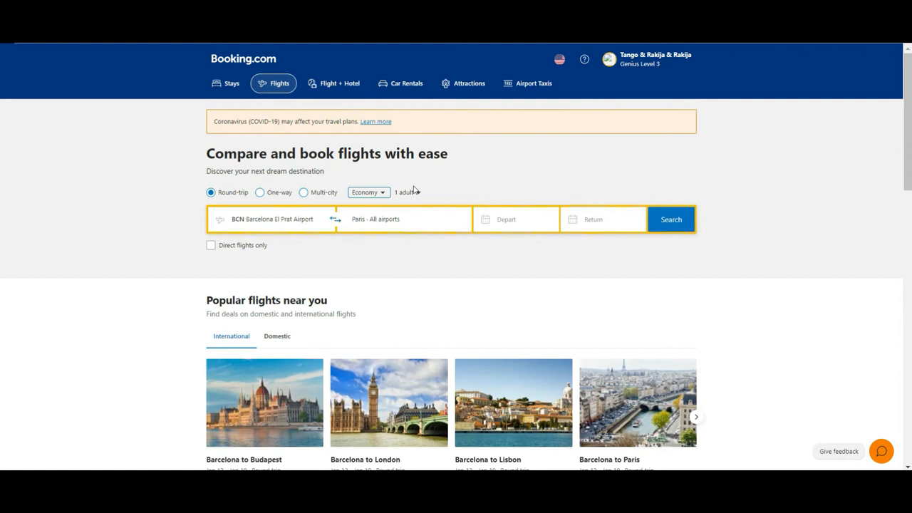
- Keep 1 adult traveller and turn off the 'Direct flights only' filter
{"action": "left_click", "coordinate": [406, 192]}
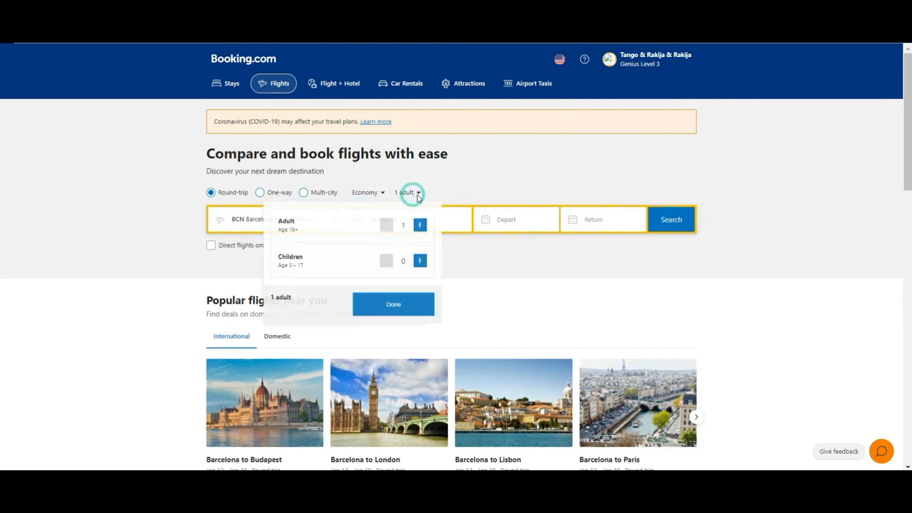
{"action": "left_click", "coordinate": [393, 304]}
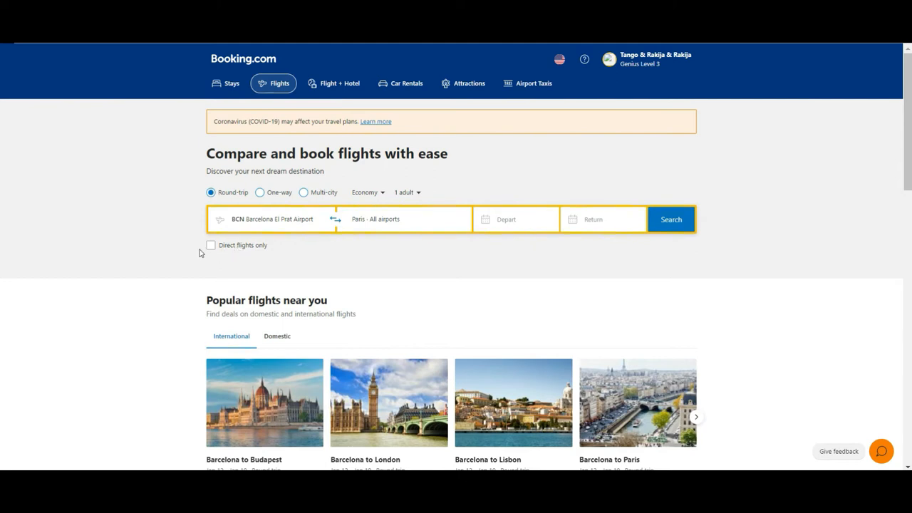
{"action": "left_click", "coordinate": [210, 245]}
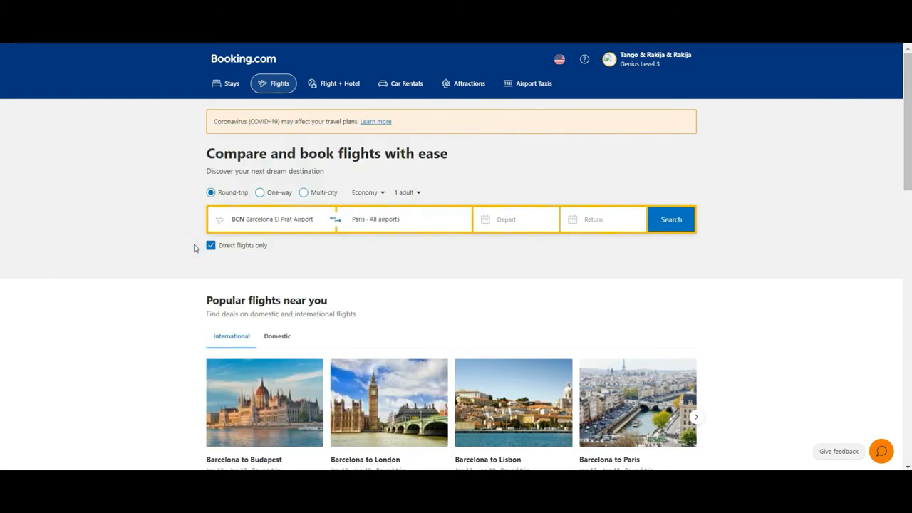
{"action": "left_click", "coordinate": [211, 245]}
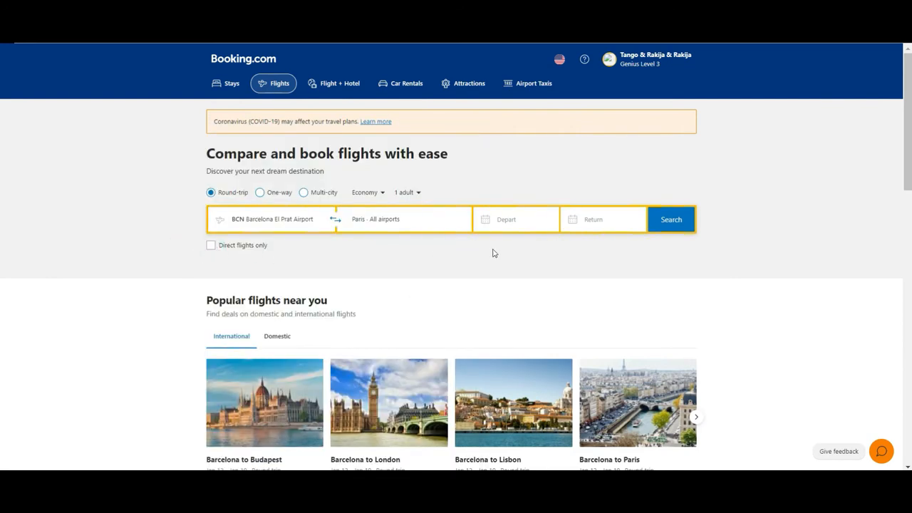
- Set departure Jan 20 and return Feb 2, then search Barcelona–Paris flights
{"action": "left_click", "coordinate": [505, 219]}
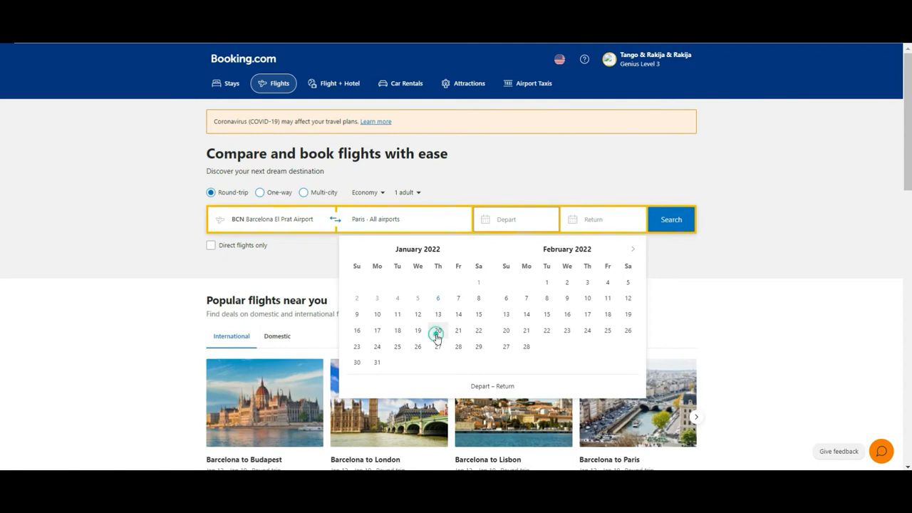
{"action": "left_click", "coordinate": [438, 330]}
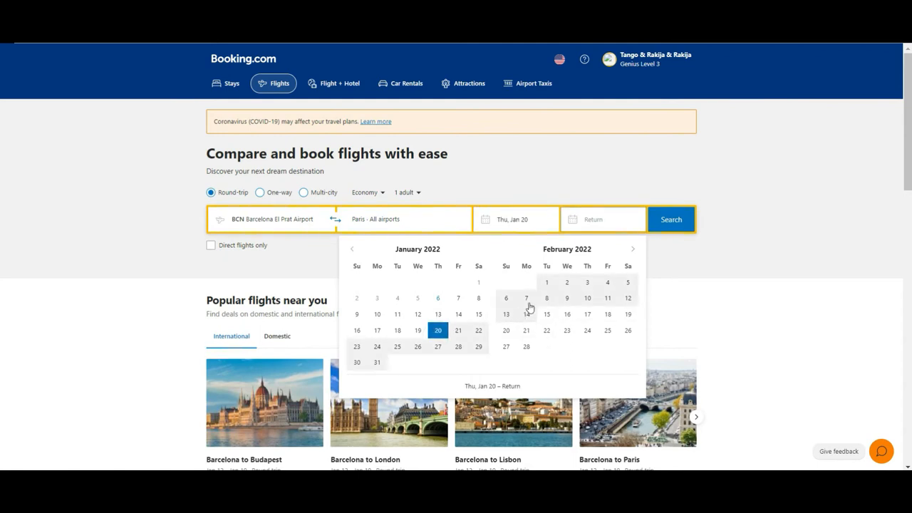
{"action": "left_click", "coordinate": [567, 282]}
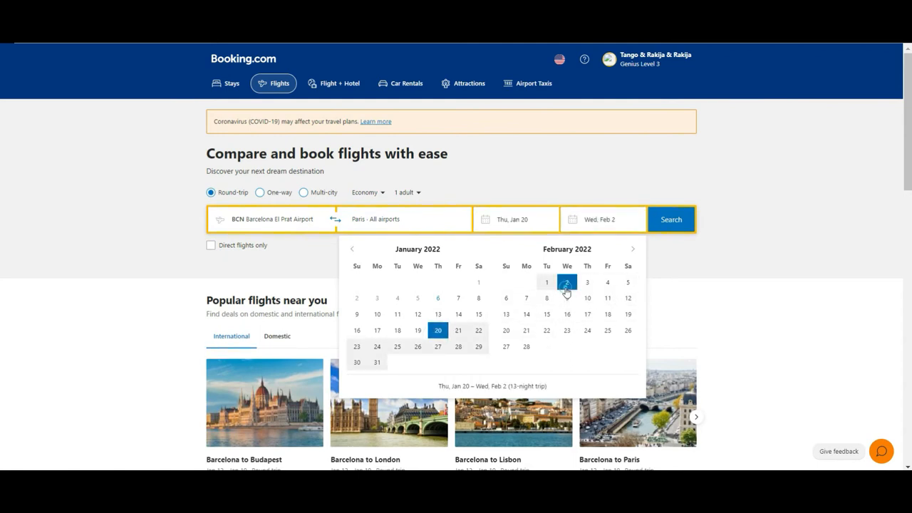
{"action": "left_click", "coordinate": [567, 282]}
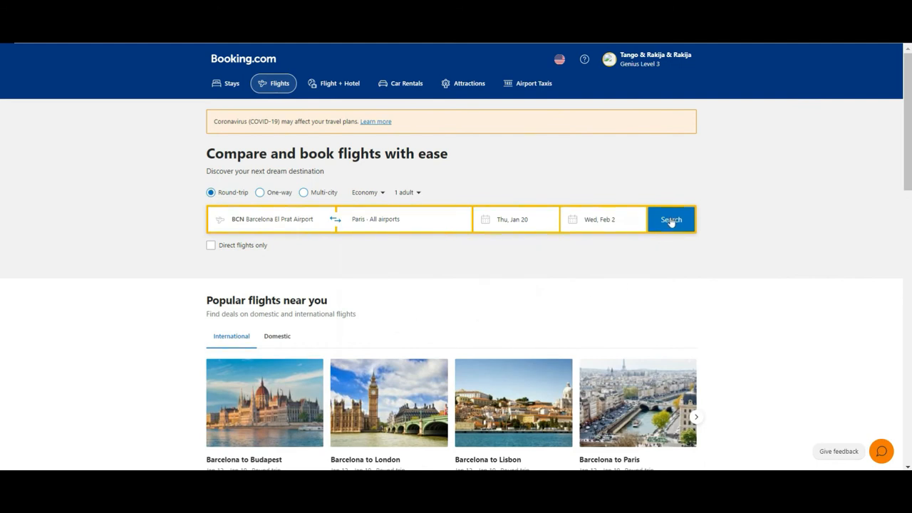
{"action": "left_click", "coordinate": [670, 218]}
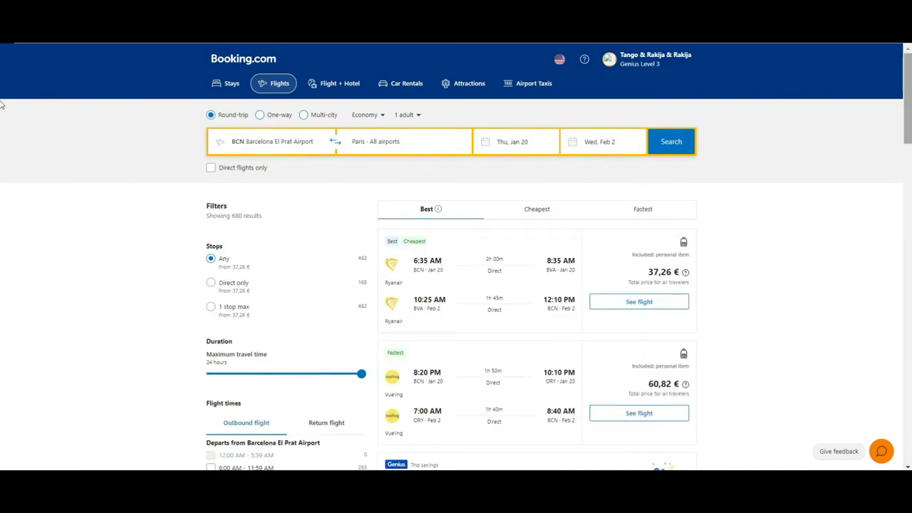
{"action": "scroll", "scroll_direction": "down", "scroll_amount": 3}
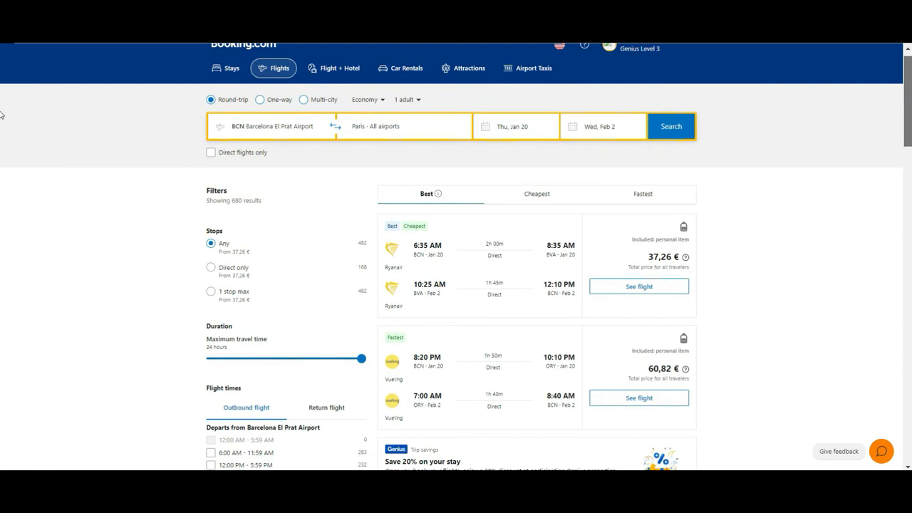
{"action": "scroll", "scroll_direction": "down", "scroll_amount": 3}
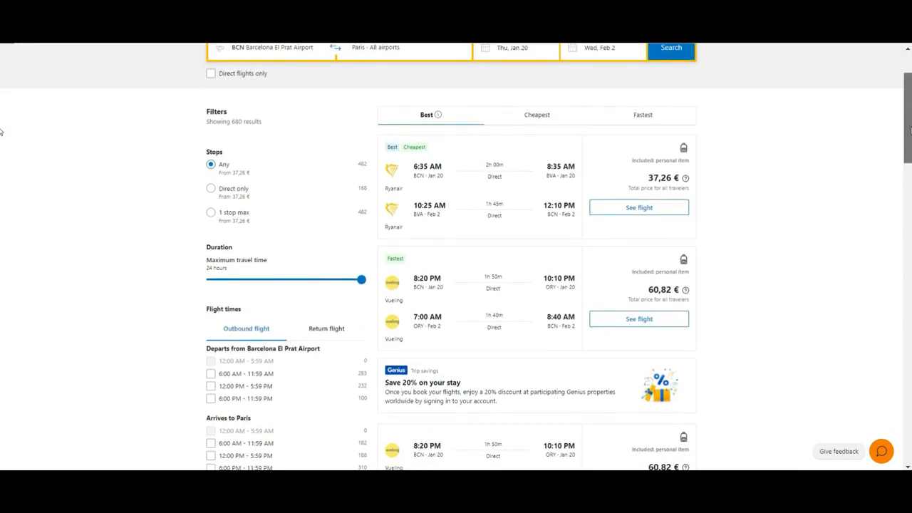
{"action": "scroll", "scroll_direction": "down", "scroll_amount": 3}
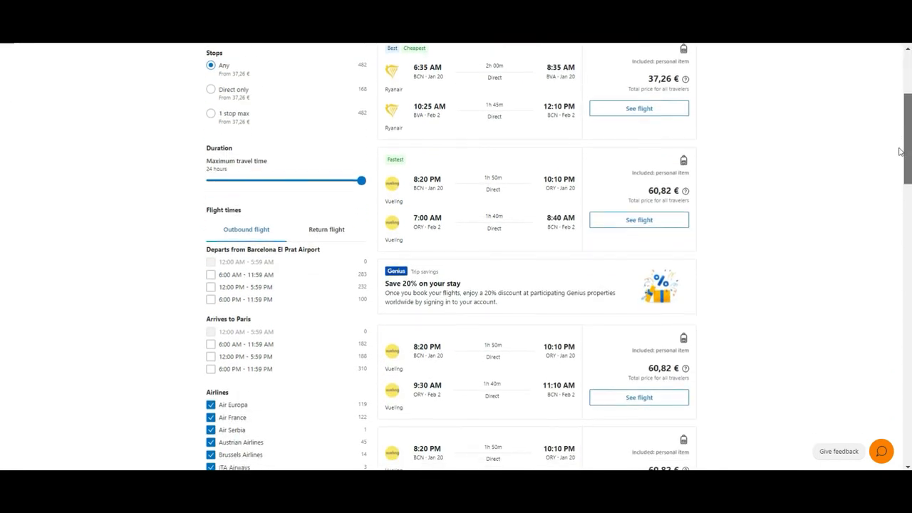
{"action": "scroll", "scroll_direction": "down", "scroll_amount": 3}
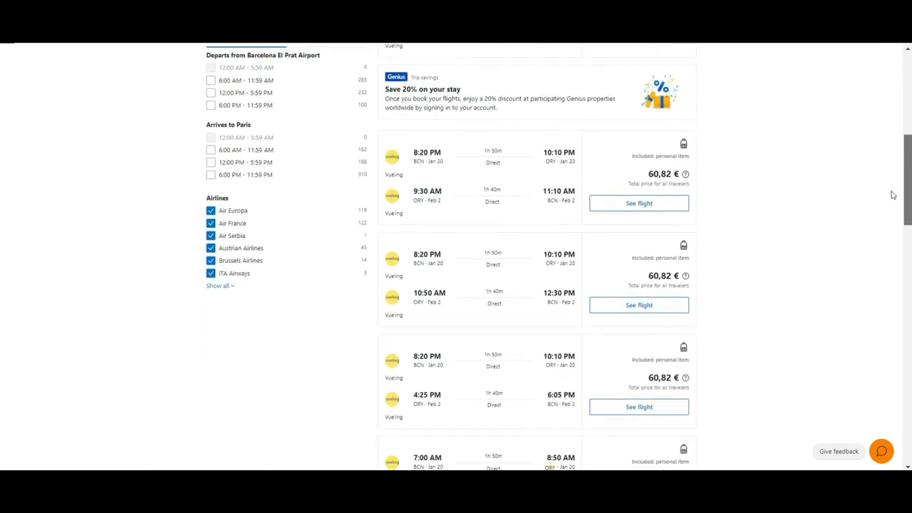
{"action": "scroll", "scroll_direction": "down", "scroll_amount": 3}
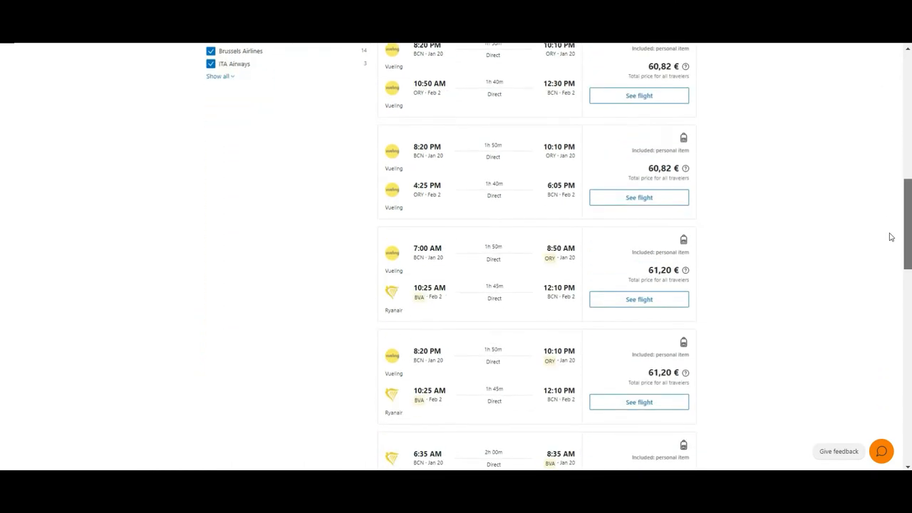
{"action": "scroll", "scroll_direction": "down", "scroll_amount": 3}
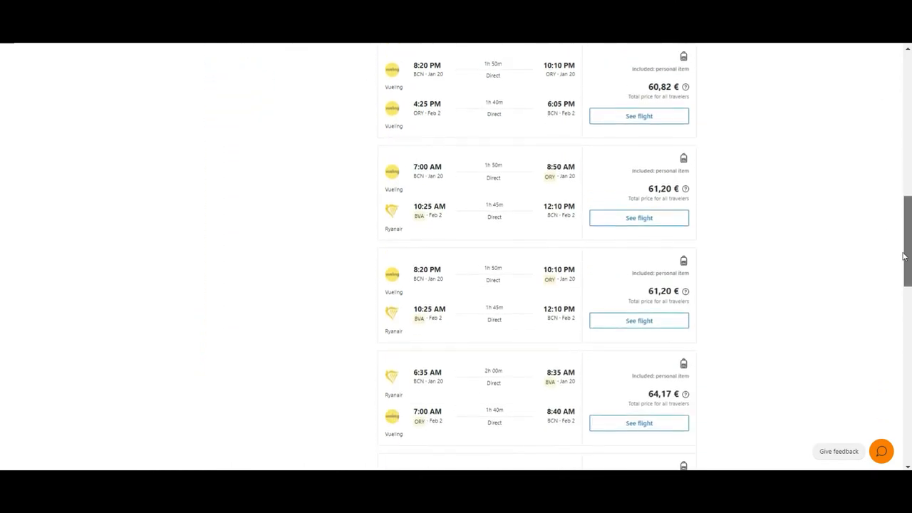
{"action": "scroll", "scroll_direction": "down", "scroll_amount": 3}
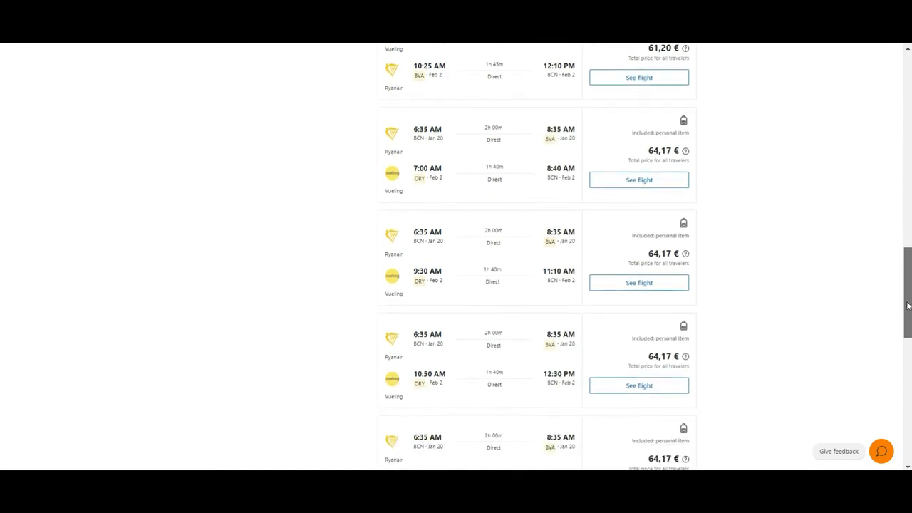
{"action": "scroll", "scroll_direction": "down", "scroll_amount": 3}
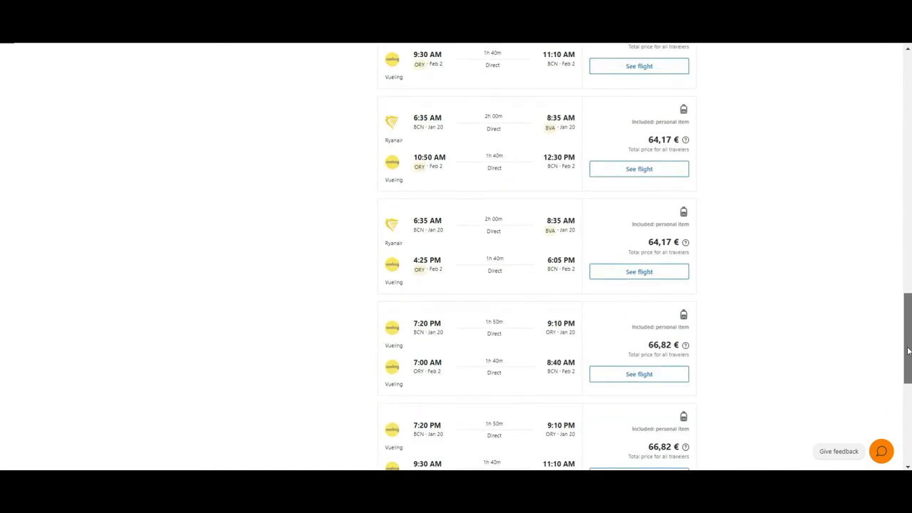
{"action": "scroll", "scroll_direction": "down", "scroll_amount": 3}
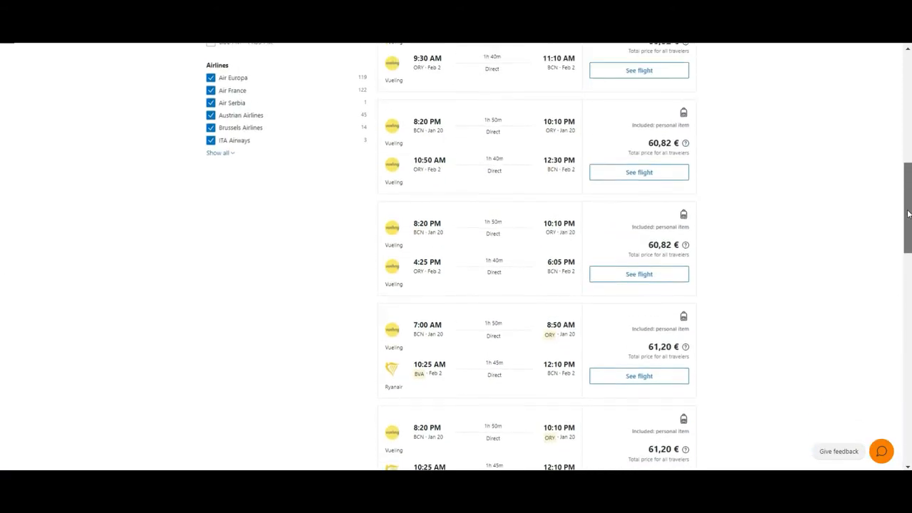
{"action": "scroll", "scroll_direction": "up", "scroll_amount": 3}
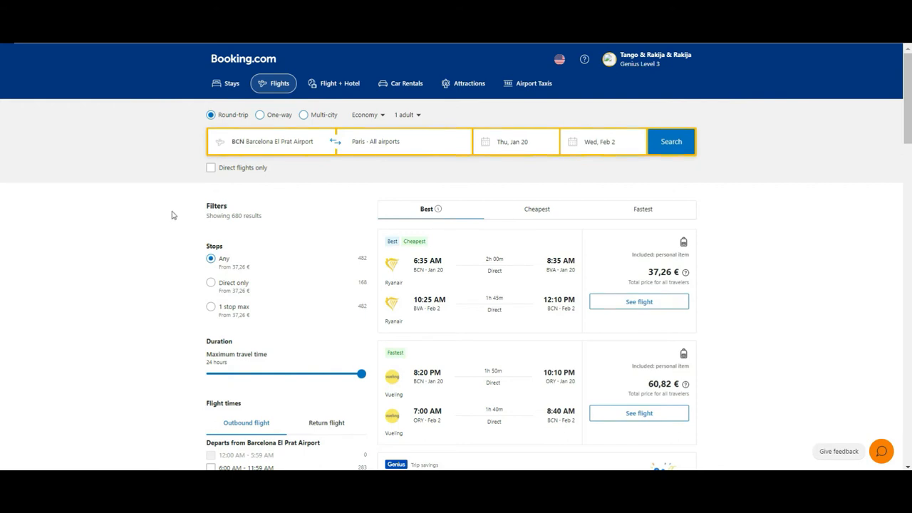
{"action": "mouse_move", "coordinate": [235, 263]}
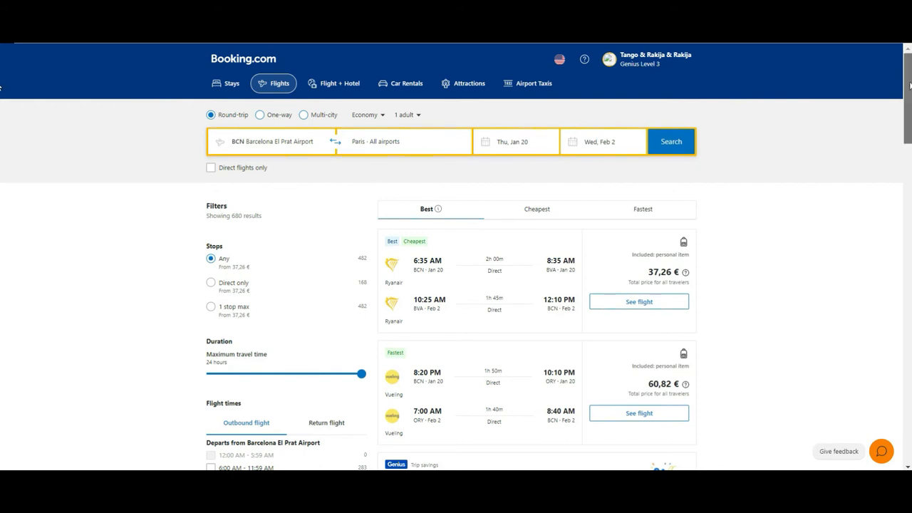
{"action": "scroll", "scroll_direction": "down", "scroll_amount": 3}
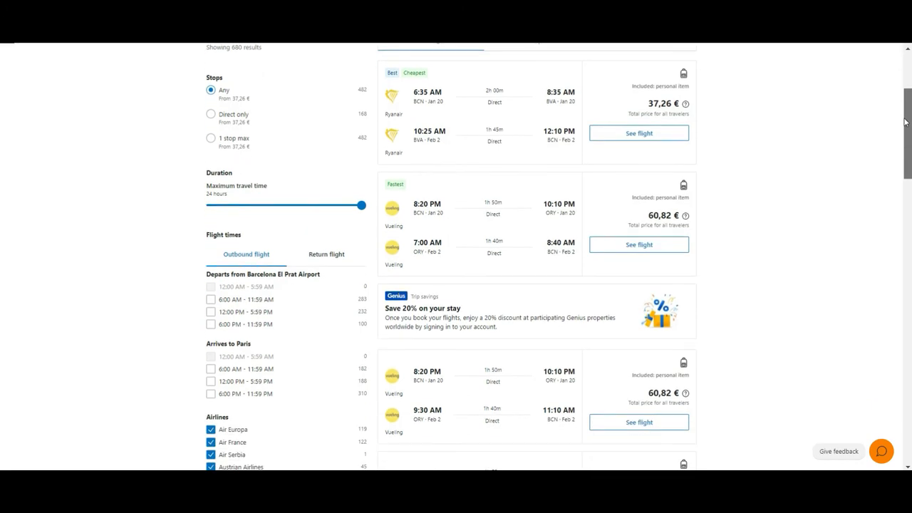
{"action": "scroll", "scroll_direction": "down", "scroll_amount": 3}
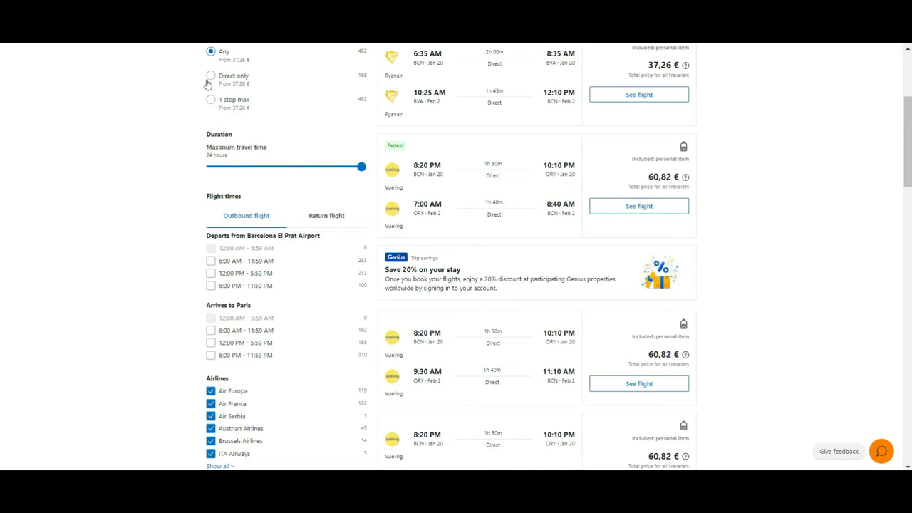
{"action": "mouse_move", "coordinate": [211, 104]}
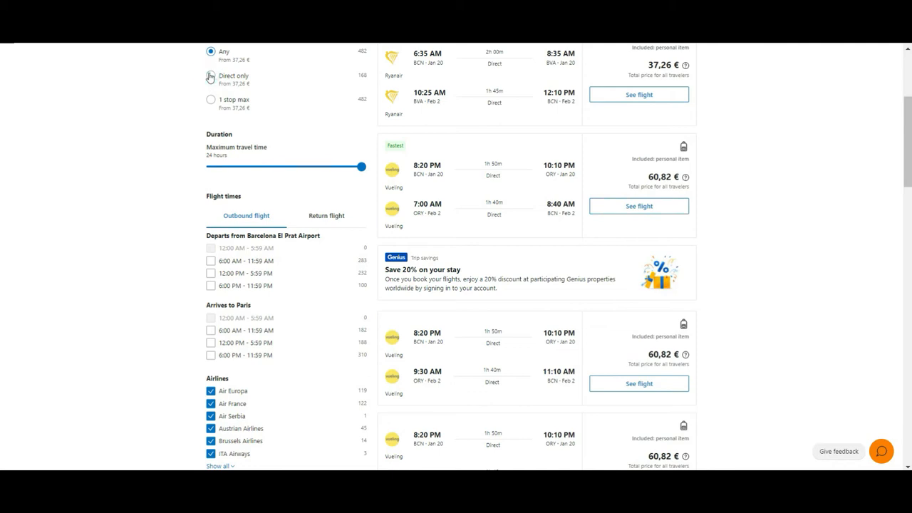
- Keep direct flights only and set the maximum travel time slider to 12 hours
{"action": "left_click", "coordinate": [211, 76]}
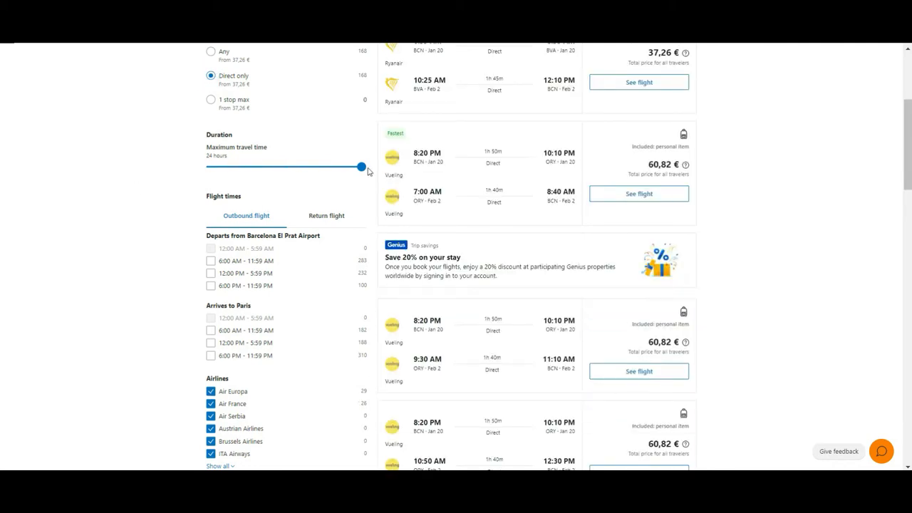
{"action": "left_click_drag", "start_coordinate": [361, 166], "coordinate": [326, 166]}
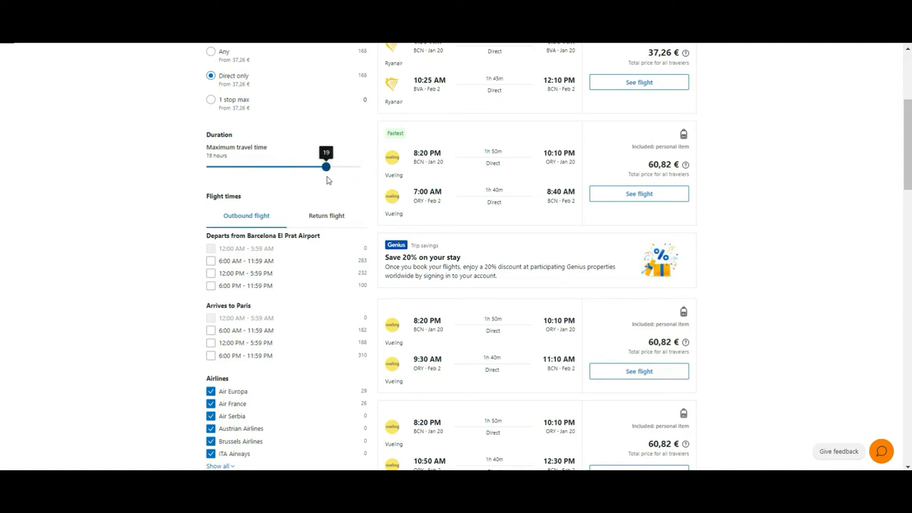
{"action": "left_click_drag", "start_coordinate": [325, 166], "coordinate": [255, 167]}
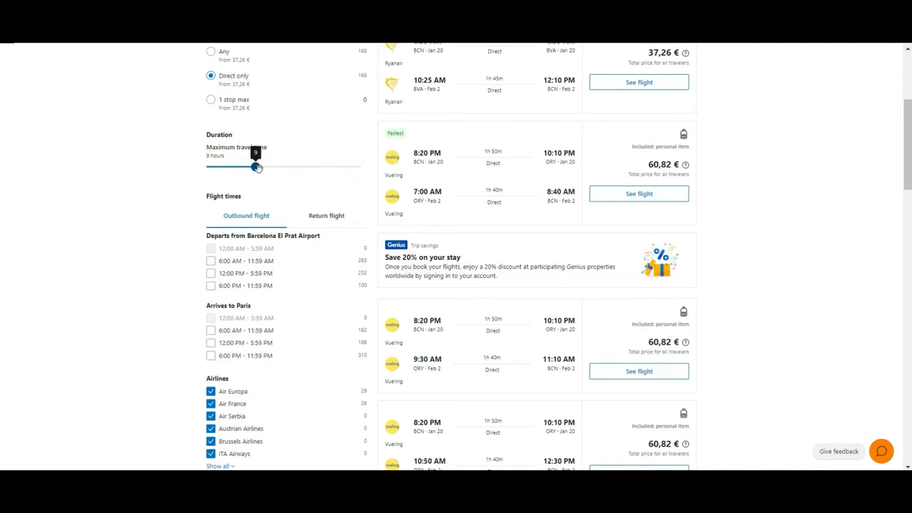
{"action": "left_click_drag", "start_coordinate": [255, 166], "coordinate": [248, 166]}
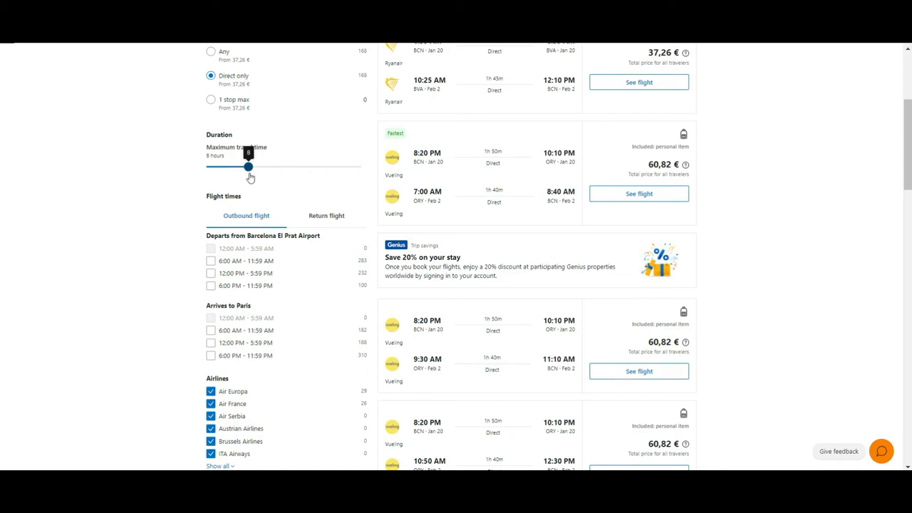
{"action": "left_click_drag", "start_coordinate": [248, 166], "coordinate": [255, 166]}
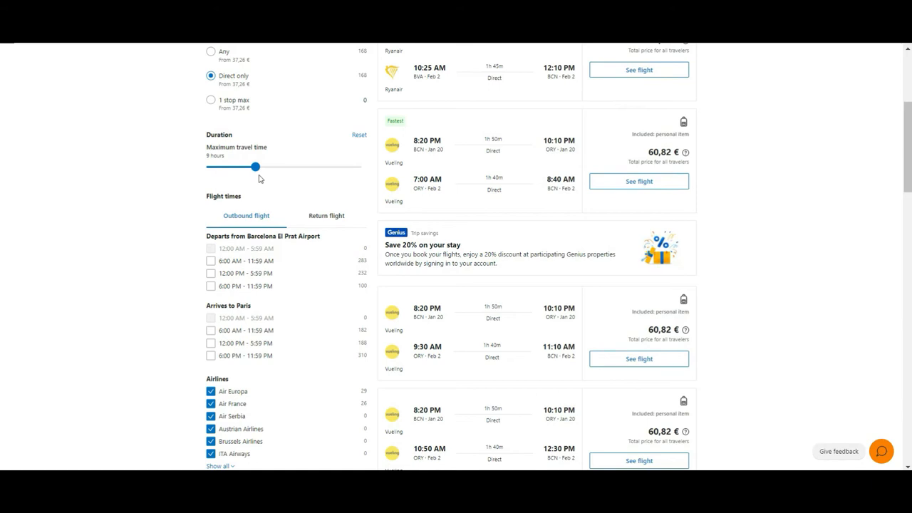
{"action": "left_click_drag", "start_coordinate": [255, 167], "coordinate": [262, 167]}
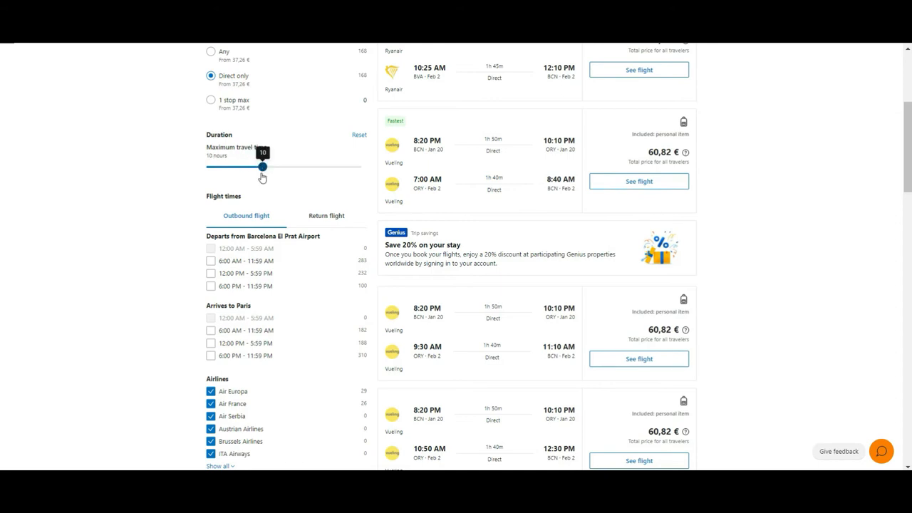
{"action": "left_click_drag", "start_coordinate": [262, 166], "coordinate": [277, 166]}
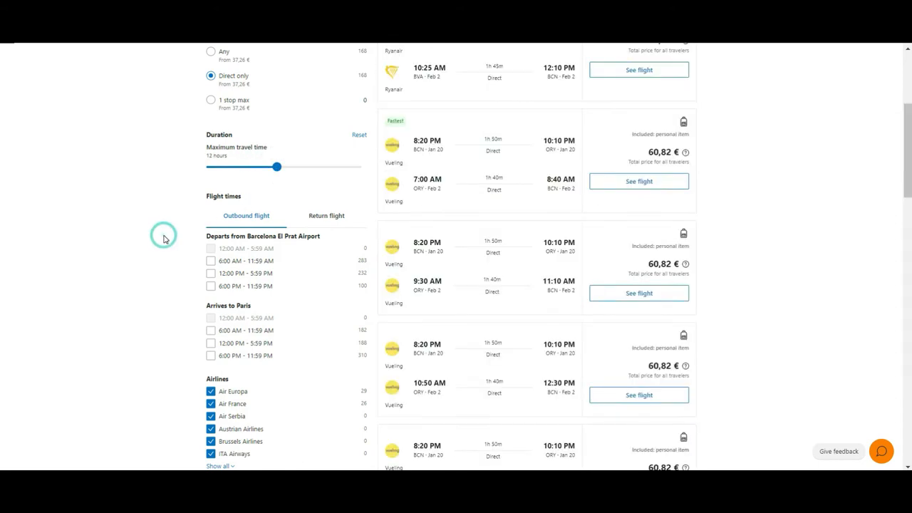
{"action": "scroll", "scroll_direction": "down", "scroll_amount": 3}
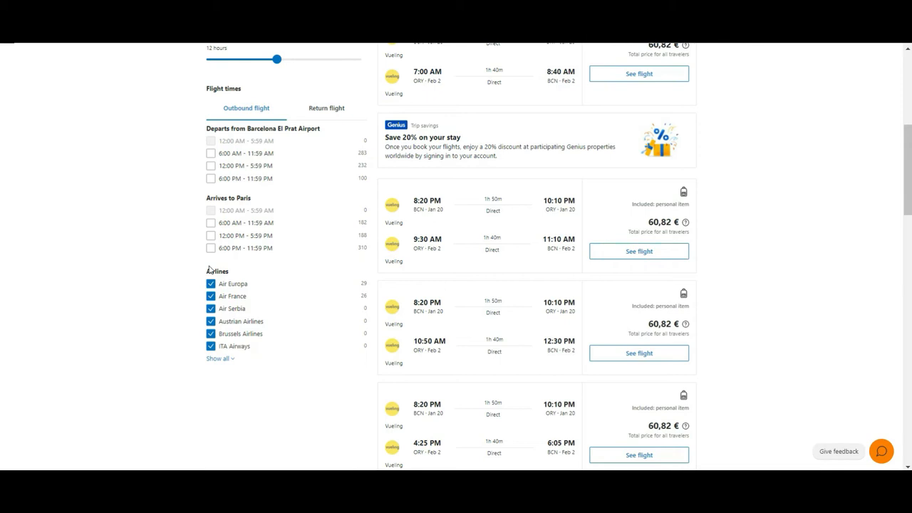
{"action": "mouse_move", "coordinate": [184, 207]}
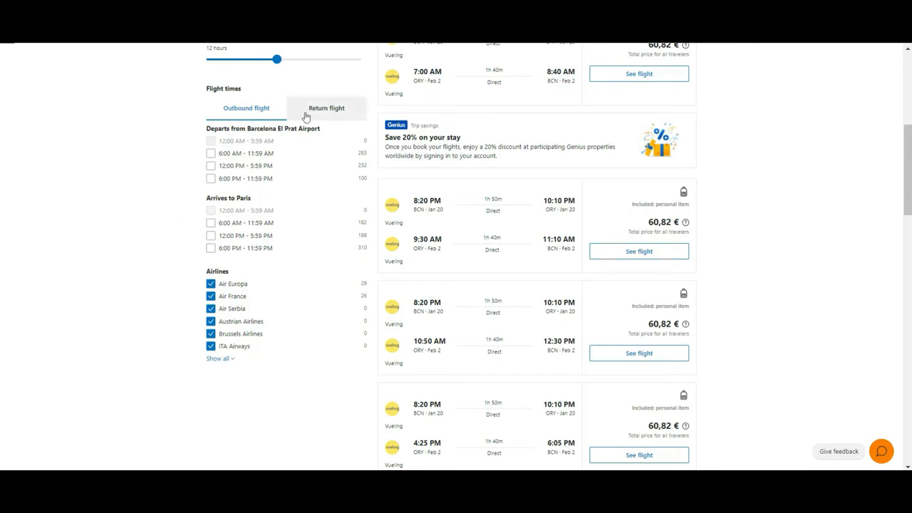
- Require 6:00 PM–11:59 PM outbound departures and 6:00 PM–11:59 PM return arrivals in Barcelona
{"action": "left_click", "coordinate": [325, 108]}
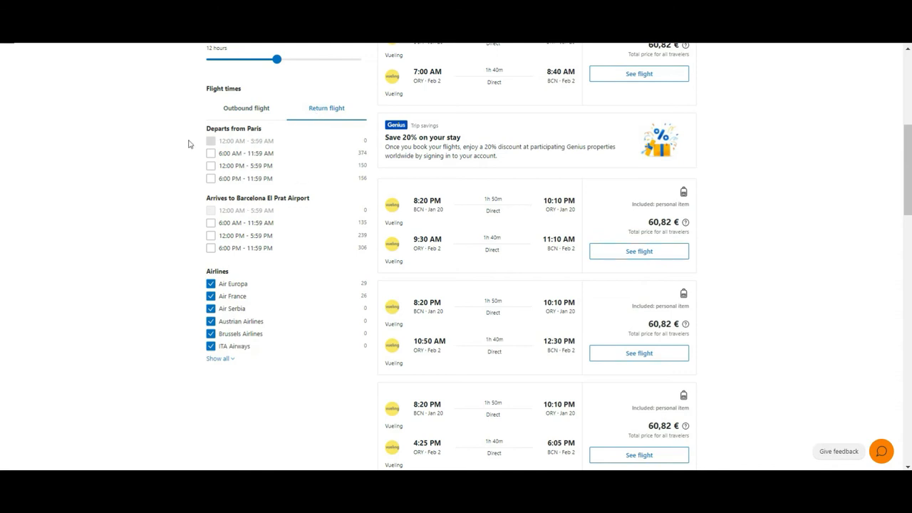
{"action": "mouse_move", "coordinate": [249, 96]}
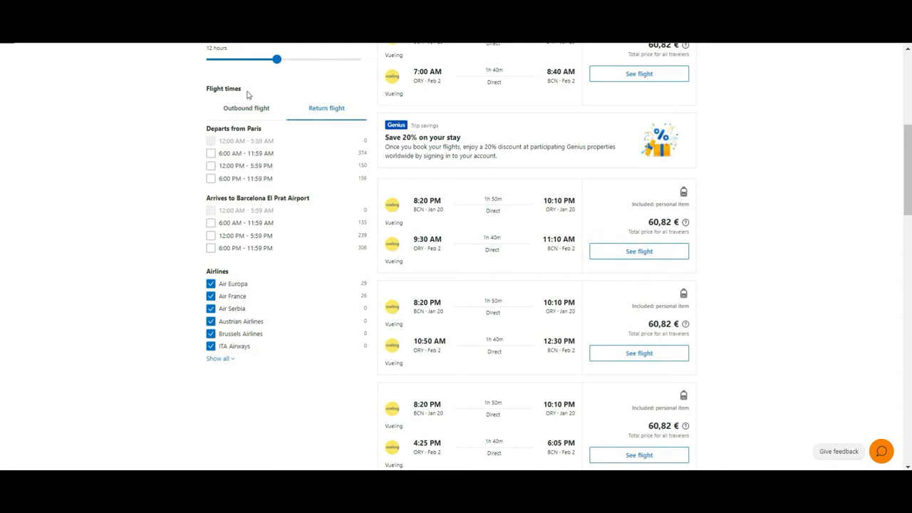
{"action": "left_click", "coordinate": [246, 107]}
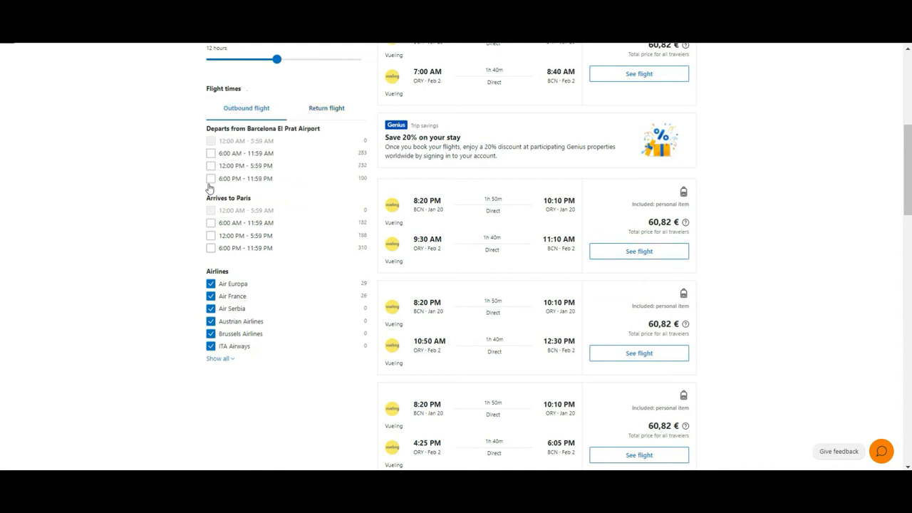
{"action": "left_click", "coordinate": [210, 178]}
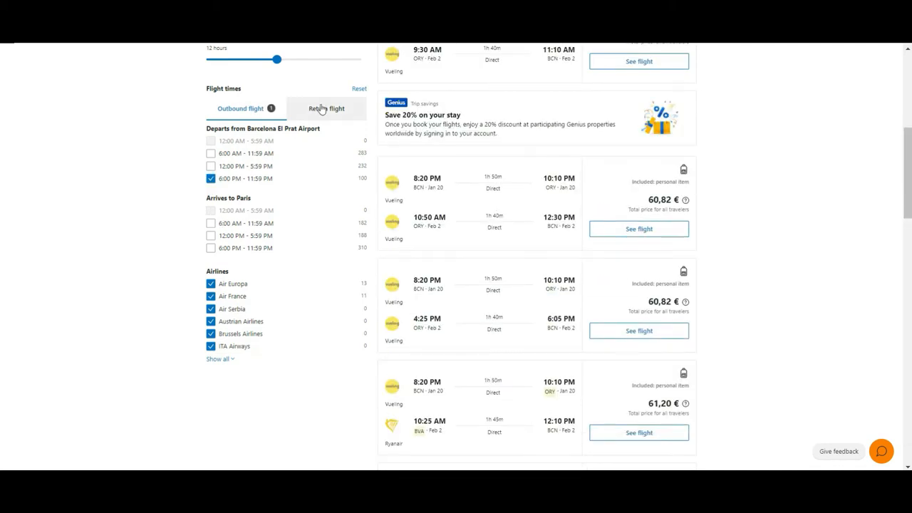
{"action": "left_click", "coordinate": [326, 108]}
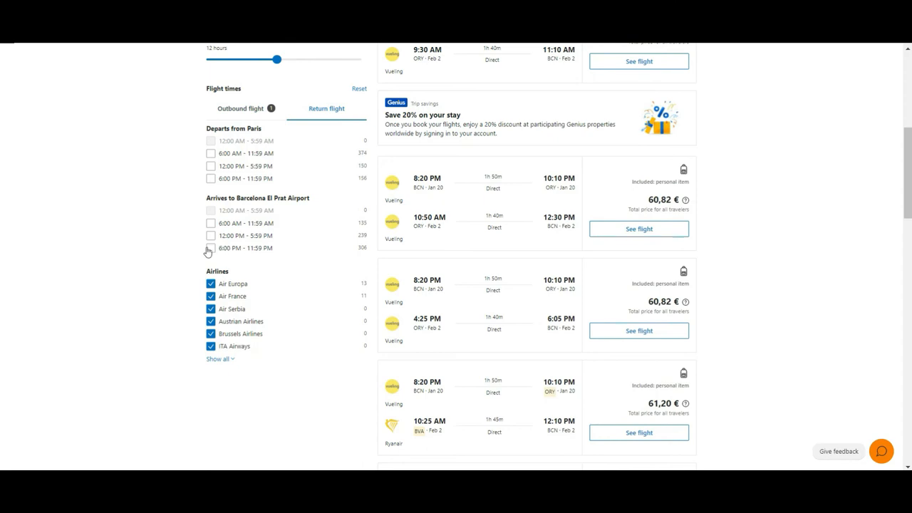
{"action": "left_click", "coordinate": [210, 248]}
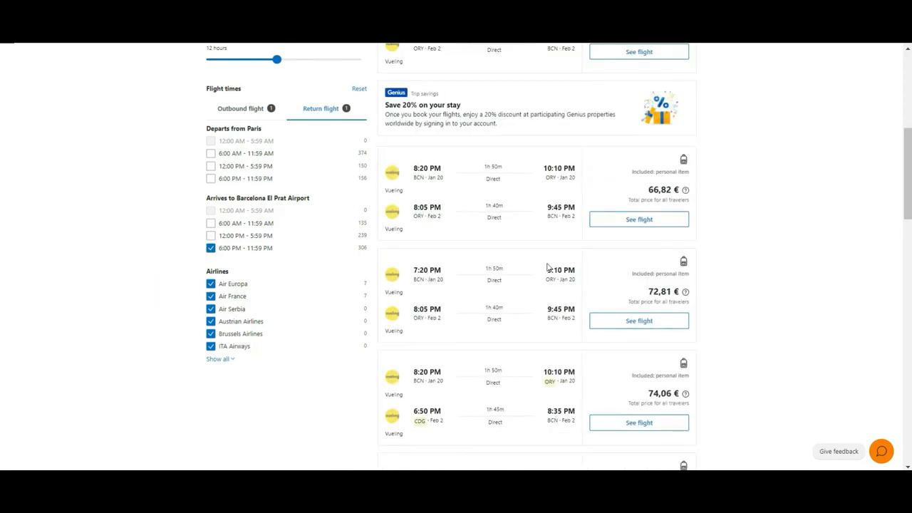
{"action": "scroll", "scroll_direction": "down", "scroll_amount": 3}
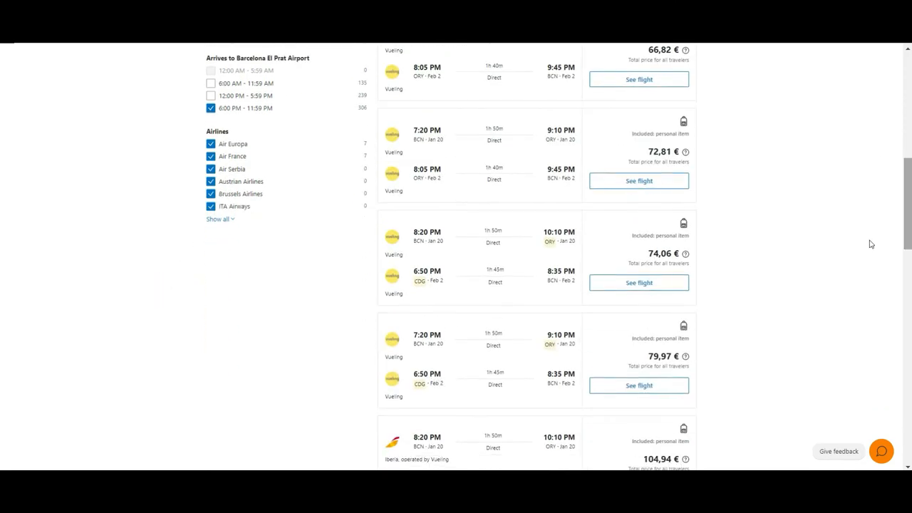
- Expand the Airlines filter to show every carrier, all still ticked
{"action": "left_click", "coordinate": [220, 219]}
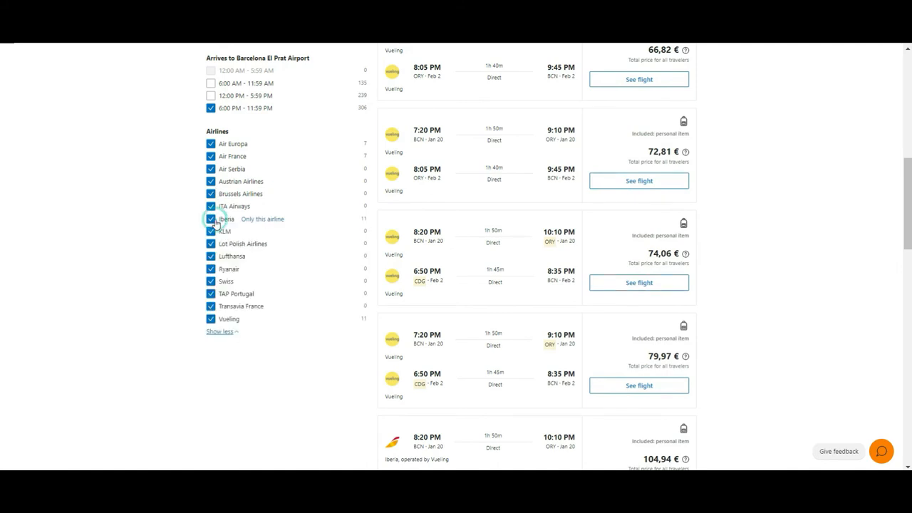
{"action": "mouse_move", "coordinate": [170, 392]}
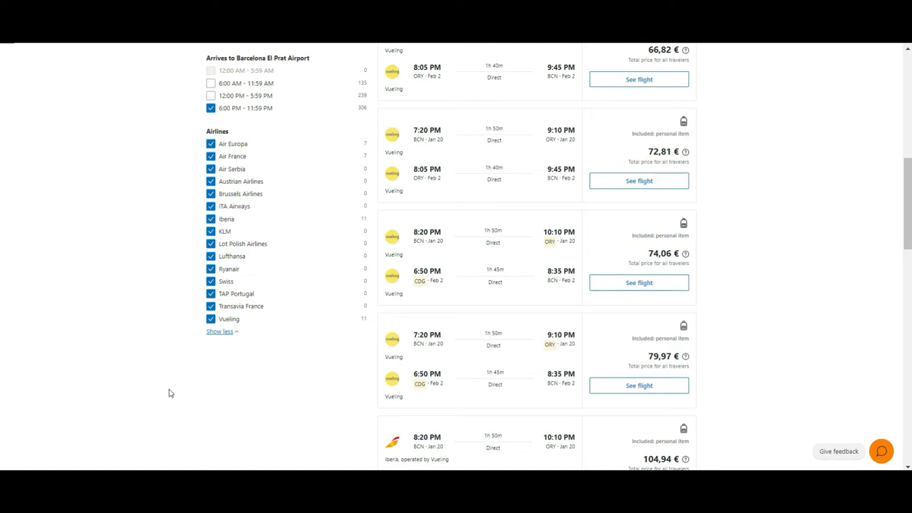
{"action": "mouse_move", "coordinate": [162, 266]}
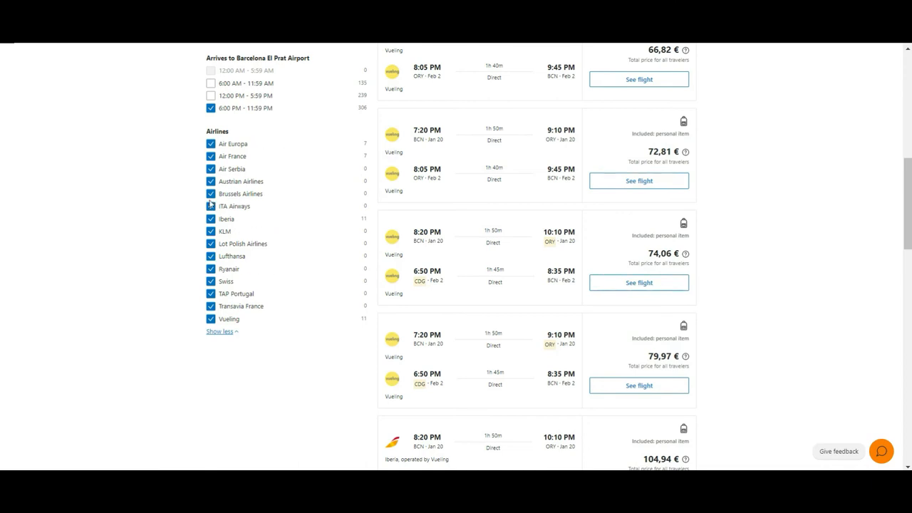
{"action": "mouse_move", "coordinate": [134, 207]}
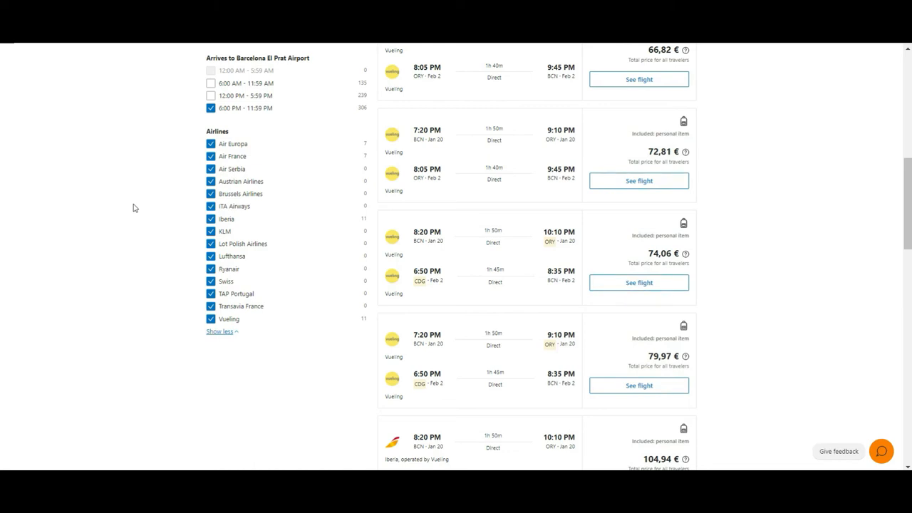
{"action": "mouse_move", "coordinate": [155, 204]}
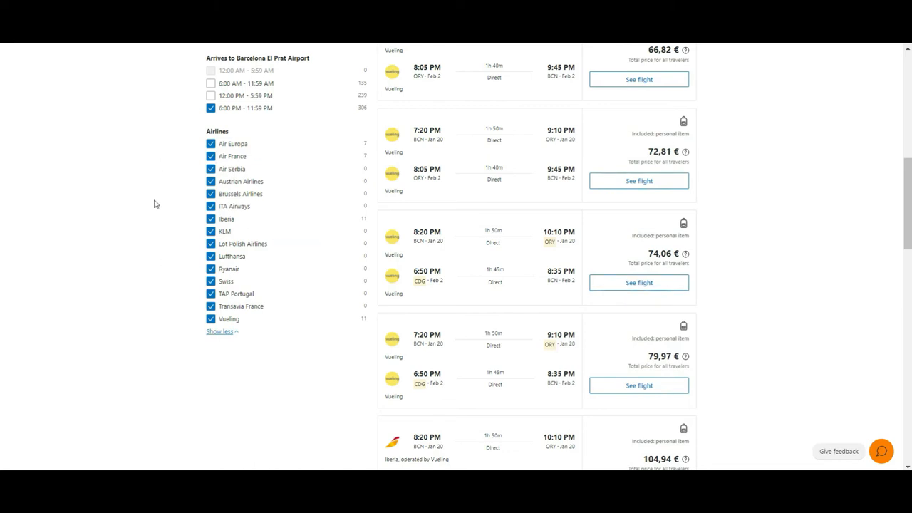
{"action": "mouse_move", "coordinate": [231, 256]}
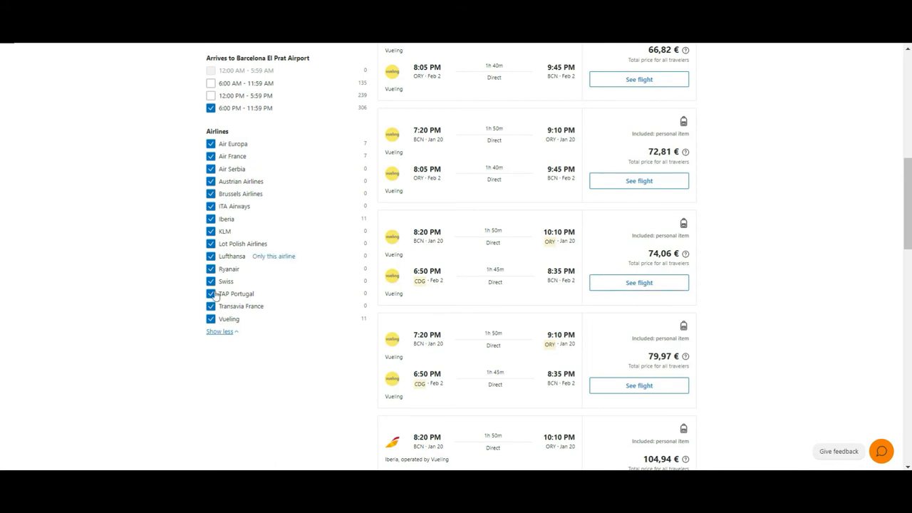
{"action": "mouse_move", "coordinate": [2, 239]}
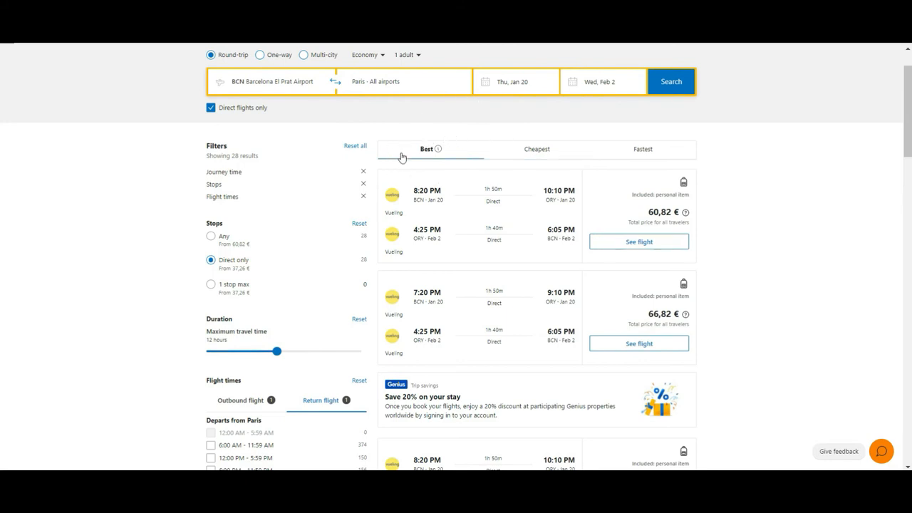
- Sort the 28 results by Fastest, then by Cheapest, led by the 60,82 € Vueling trip
{"action": "left_click", "coordinate": [537, 149]}
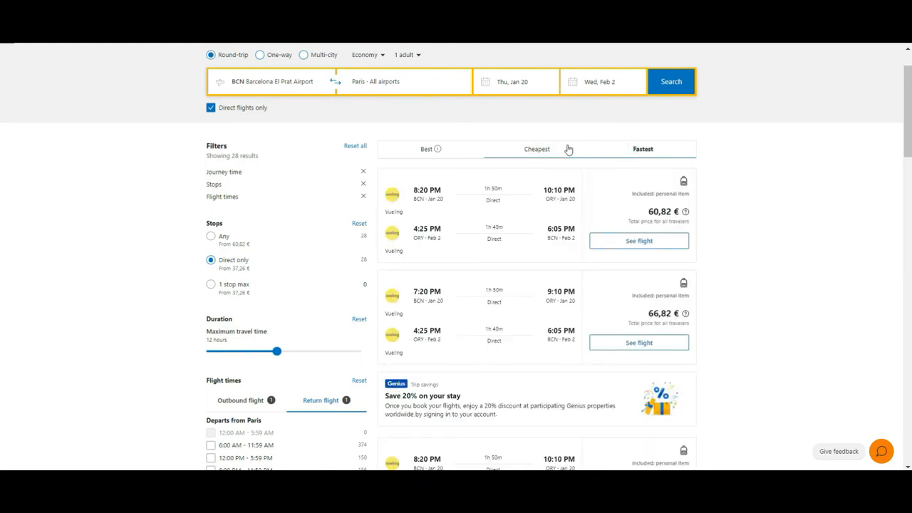
{"action": "left_click", "coordinate": [537, 149]}
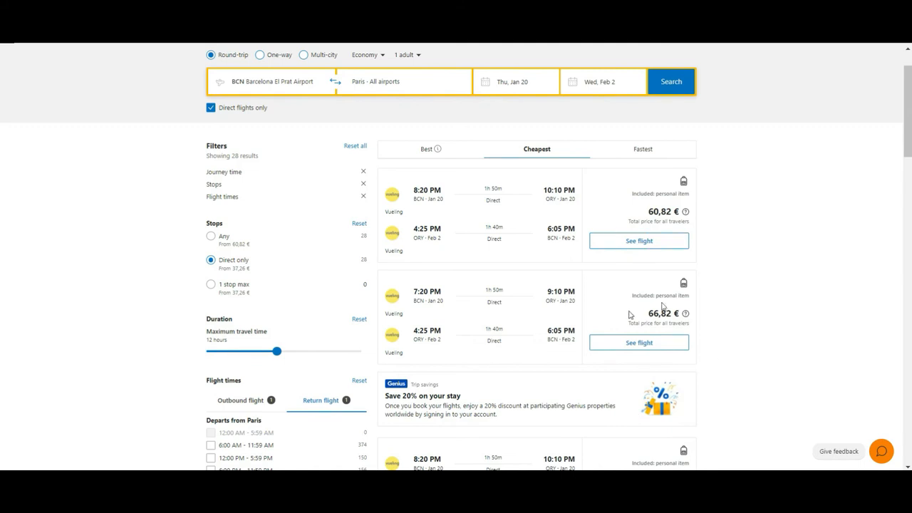
{"action": "mouse_move", "coordinate": [454, 191]}
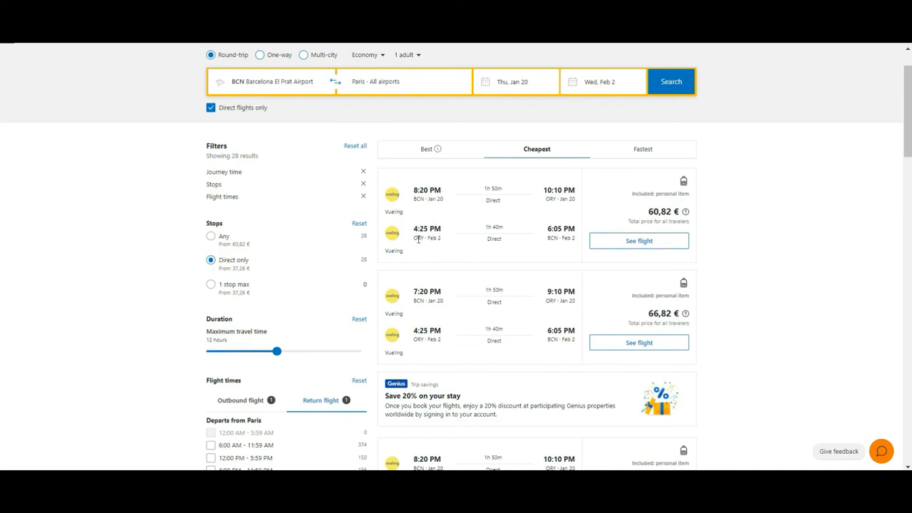
{"action": "mouse_move", "coordinate": [520, 214]}
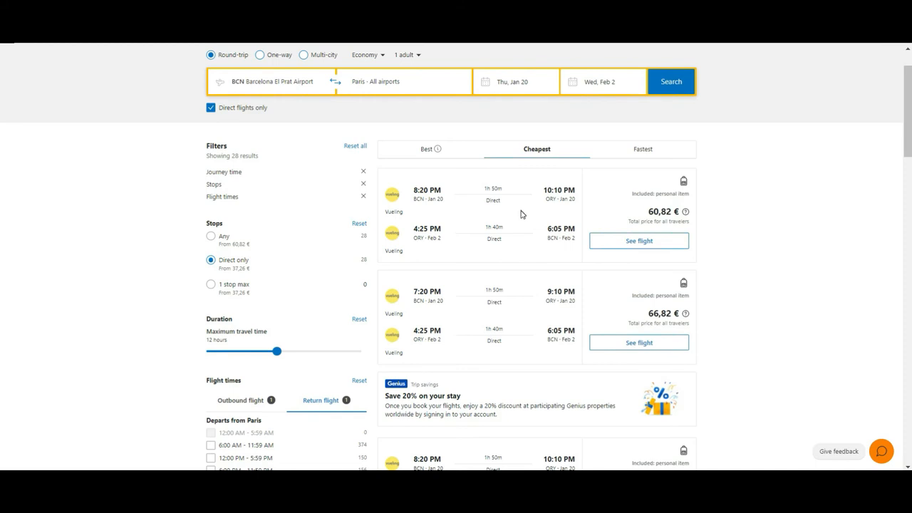
{"action": "mouse_move", "coordinate": [550, 240]}
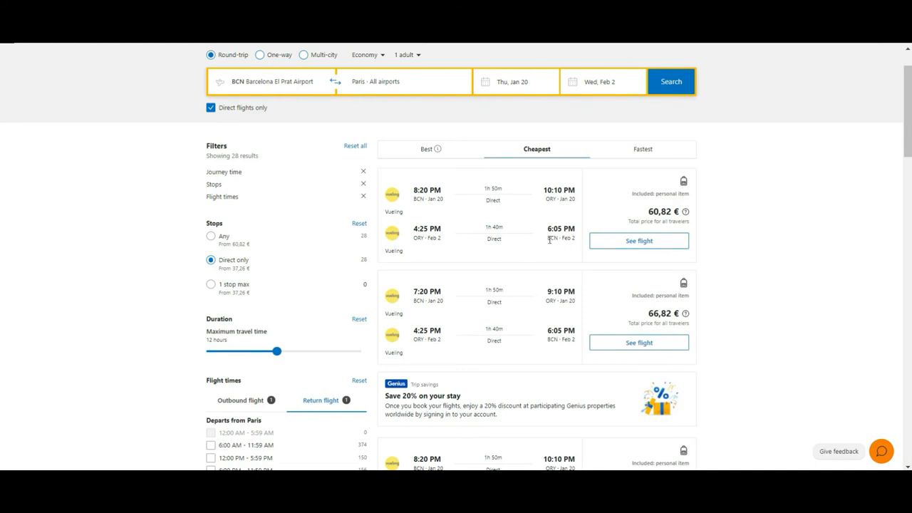
- View the details of the 60,82 € direct Vueling Barcelona–Paris round trip
{"action": "left_click", "coordinate": [639, 240]}
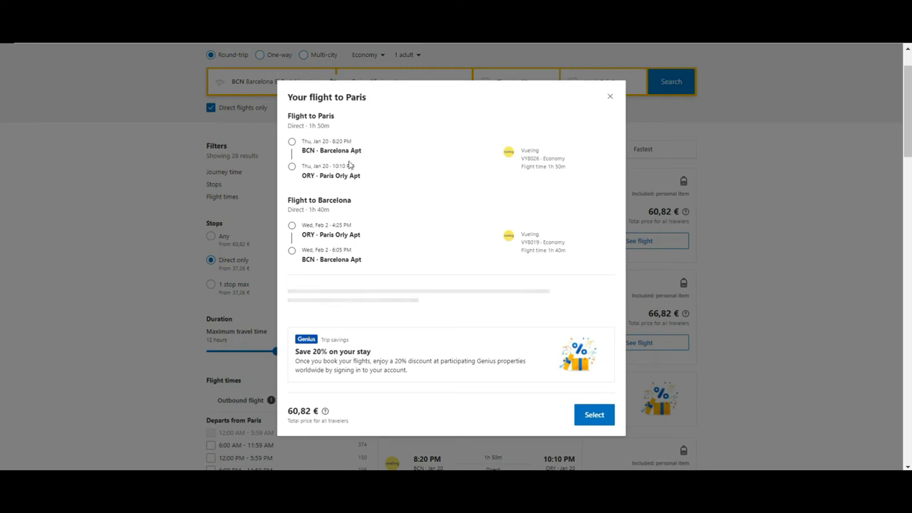
{"action": "mouse_move", "coordinate": [376, 164]}
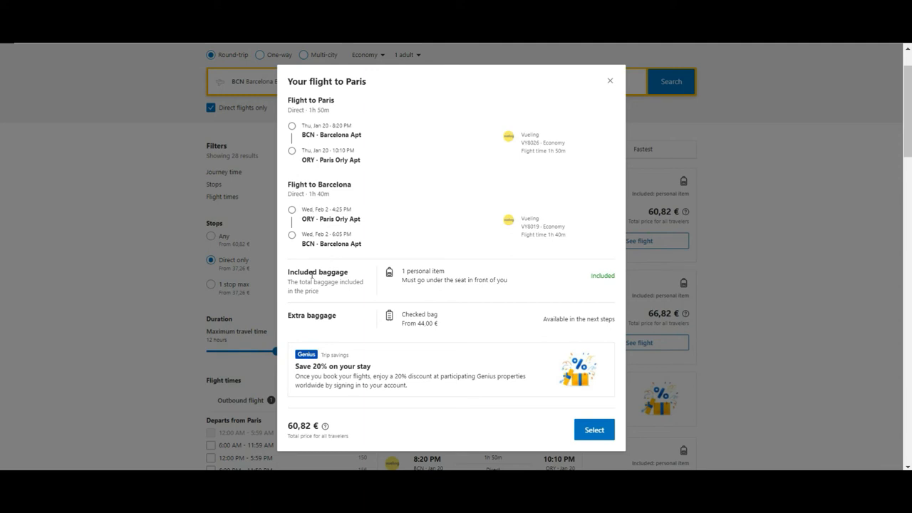
{"action": "mouse_move", "coordinate": [384, 275]}
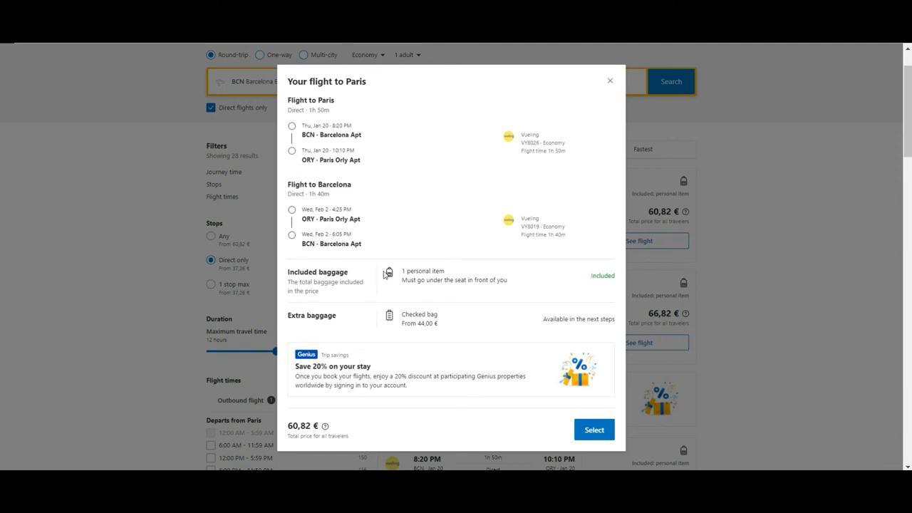
{"action": "mouse_move", "coordinate": [291, 338]}
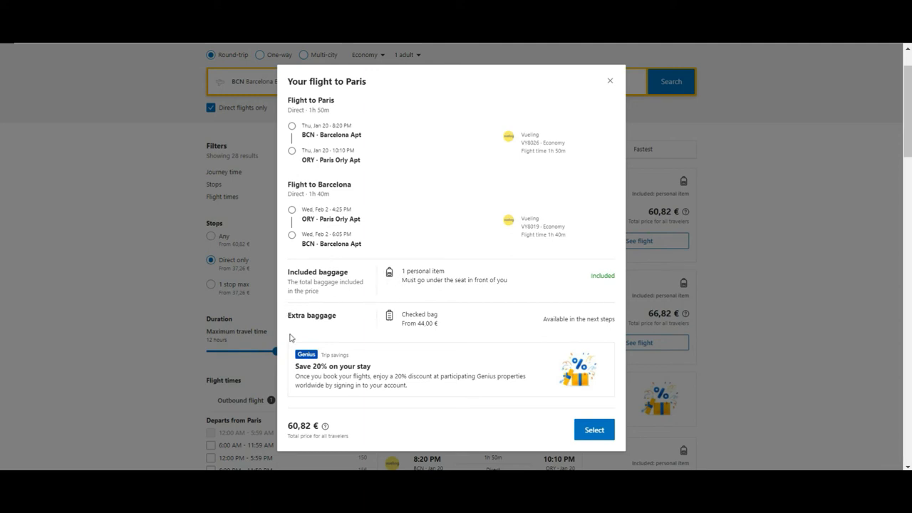
{"action": "mouse_move", "coordinate": [581, 305]}
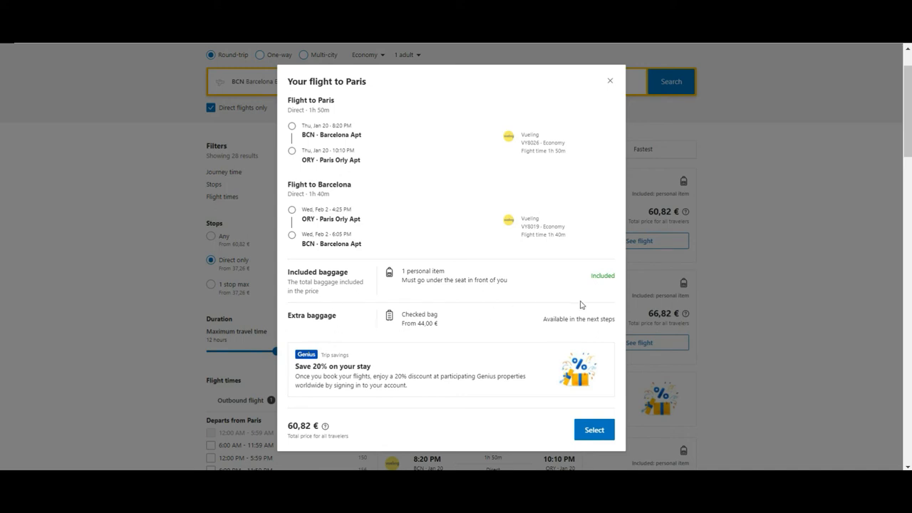
{"action": "mouse_move", "coordinate": [340, 407]}
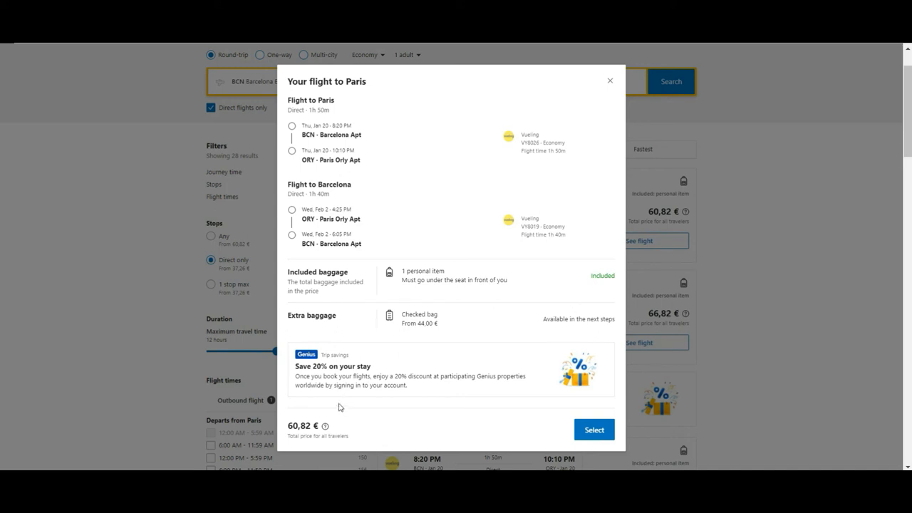
{"action": "mouse_move", "coordinate": [304, 348]}
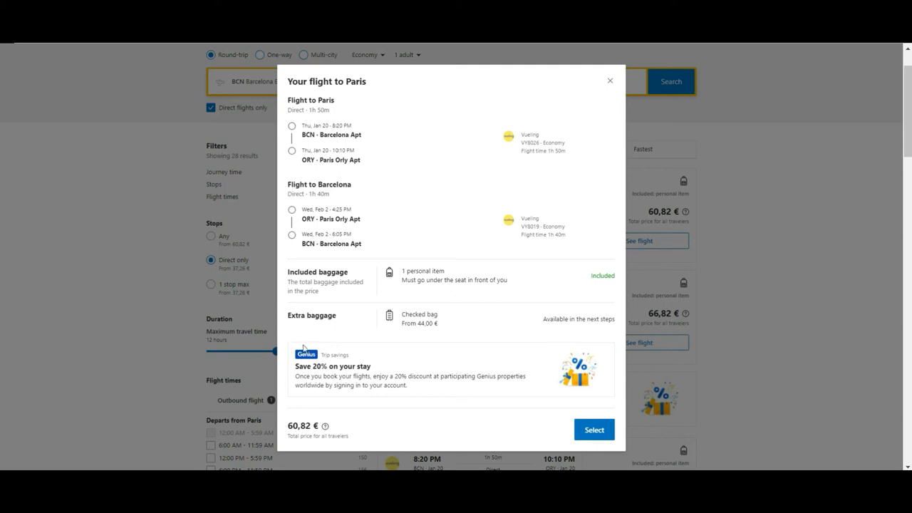
{"action": "mouse_move", "coordinate": [279, 346]}
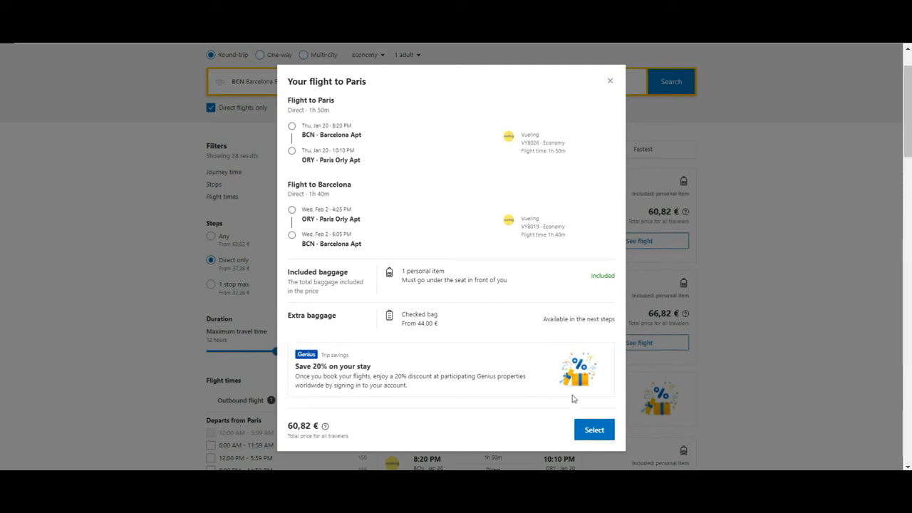
{"action": "mouse_move", "coordinate": [280, 366]}
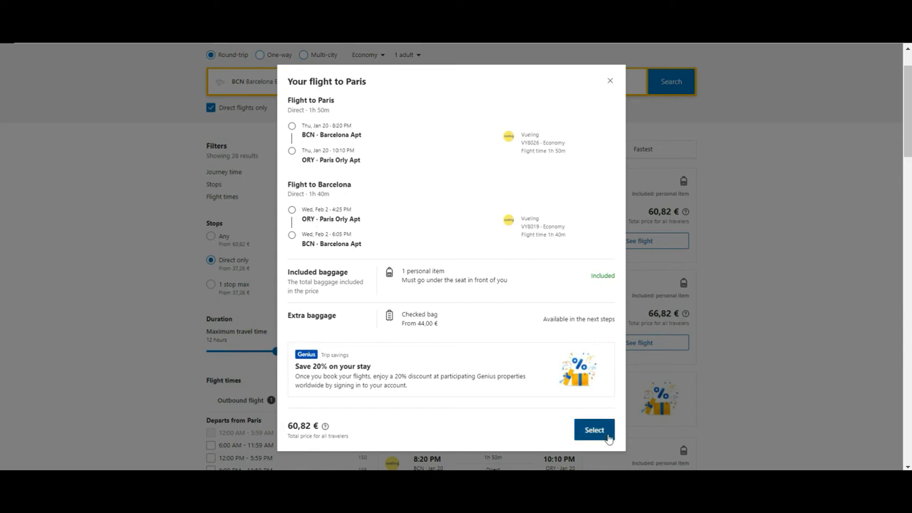
- Select the Vueling trip, try the 69,43 € Flexible ticket, then keep Standard at 60,82 €
{"action": "left_click", "coordinate": [594, 429]}
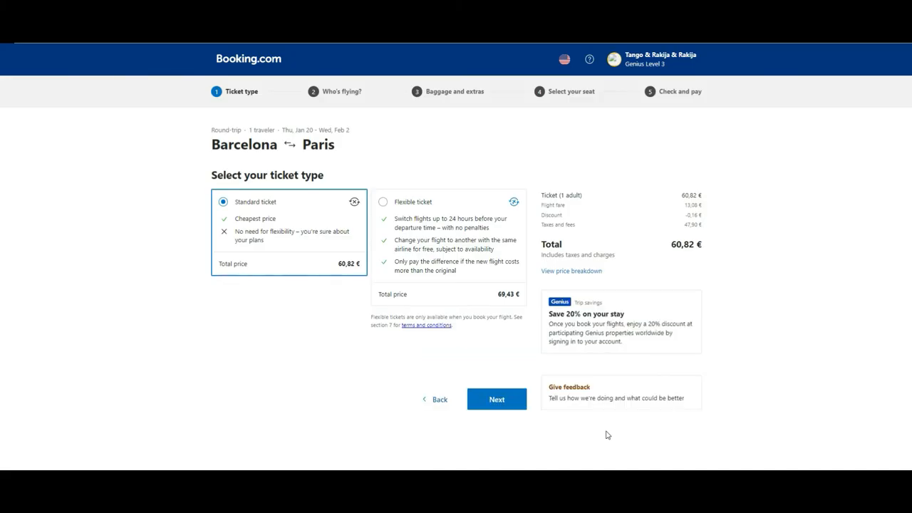
{"action": "mouse_move", "coordinate": [313, 321]}
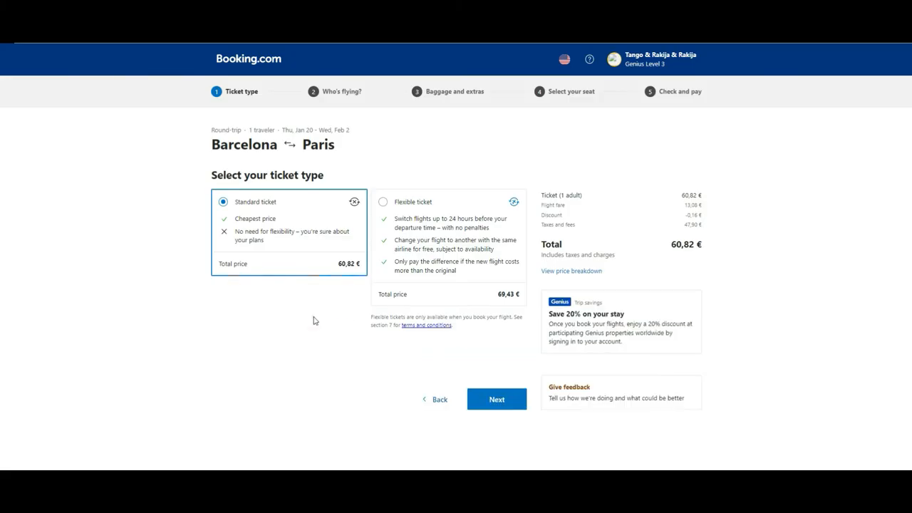
{"action": "mouse_move", "coordinate": [164, 203]}
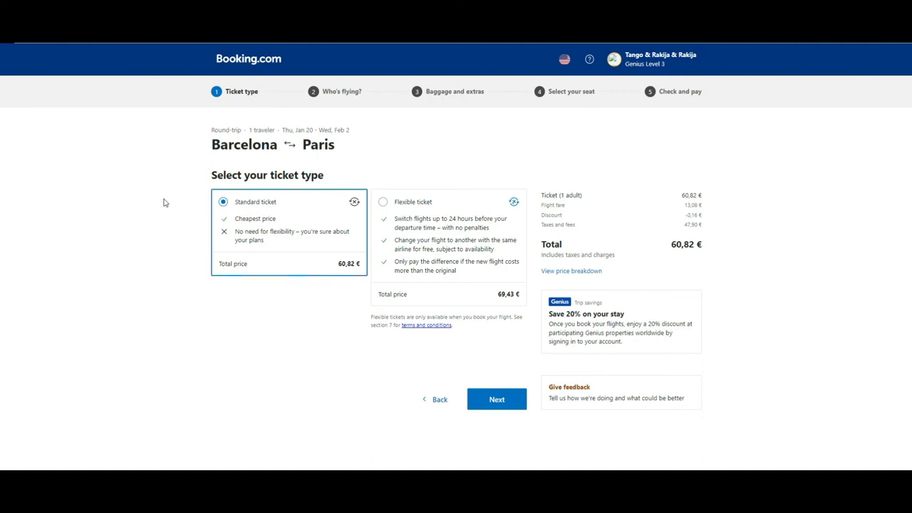
{"action": "mouse_move", "coordinate": [150, 126]}
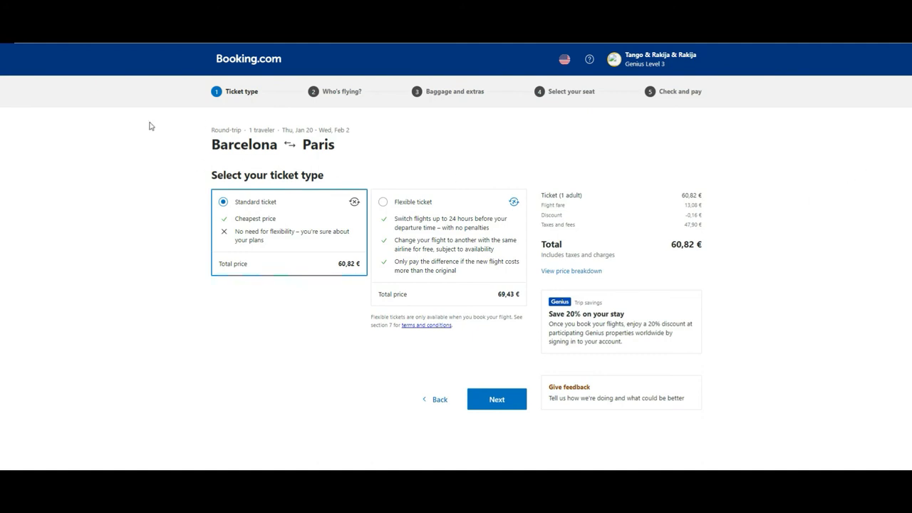
{"action": "mouse_move", "coordinate": [138, 159]}
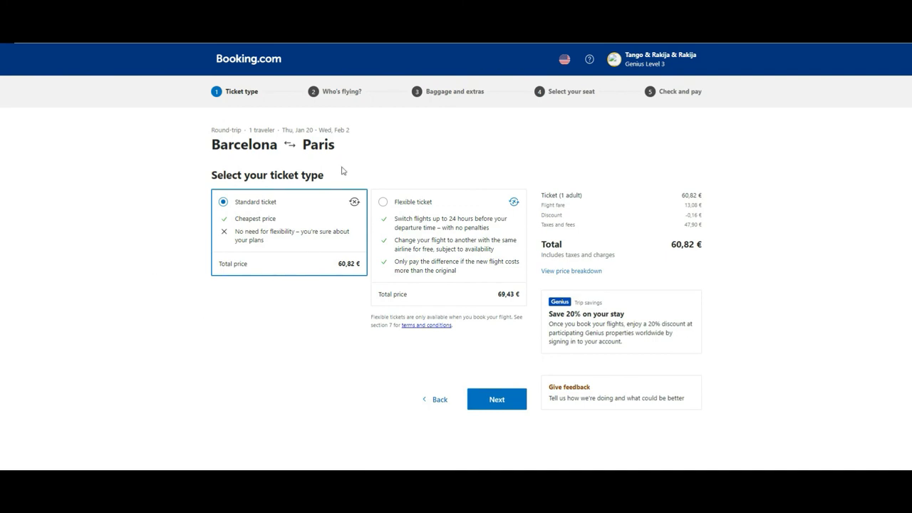
{"action": "mouse_move", "coordinate": [397, 153]}
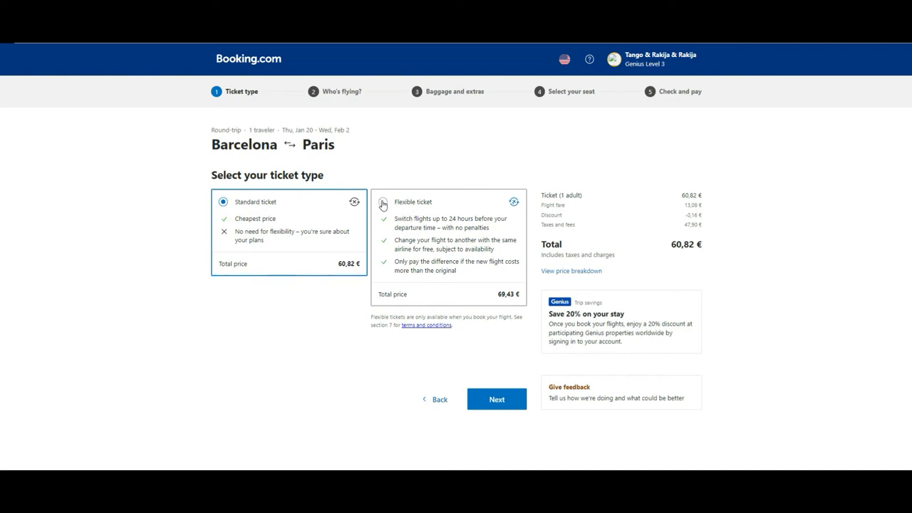
{"action": "left_click", "coordinate": [384, 202]}
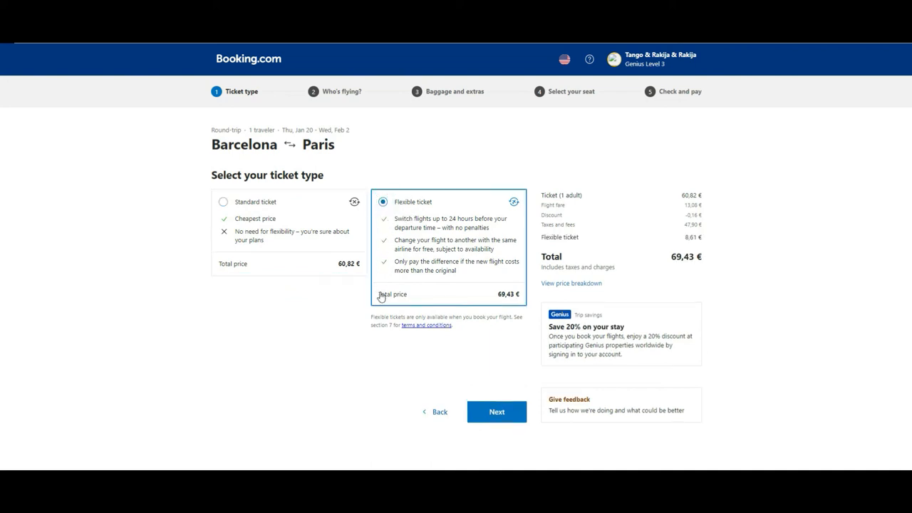
{"action": "mouse_move", "coordinate": [379, 176]}
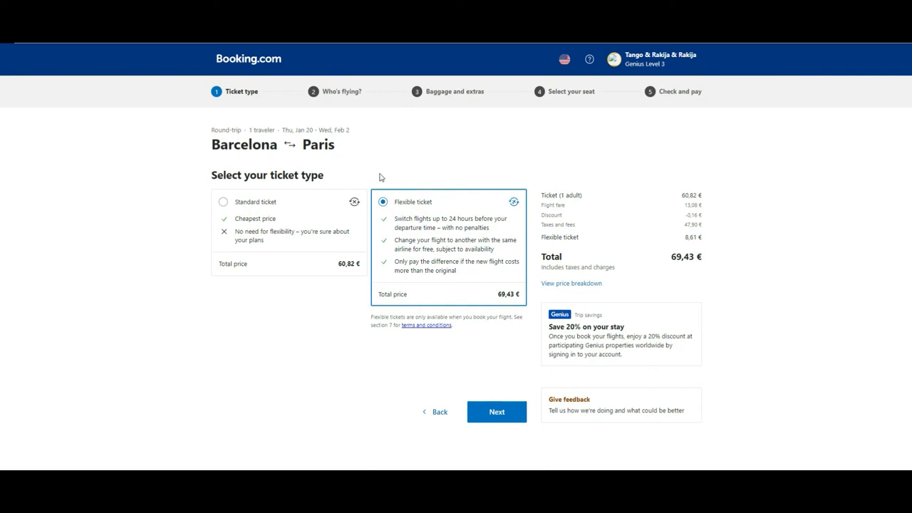
{"action": "mouse_move", "coordinate": [369, 353]}
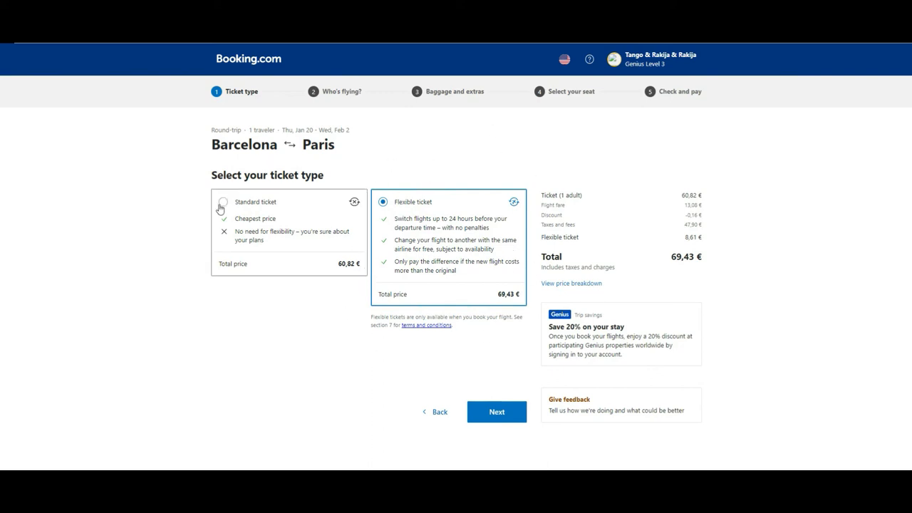
{"action": "left_click", "coordinate": [223, 201]}
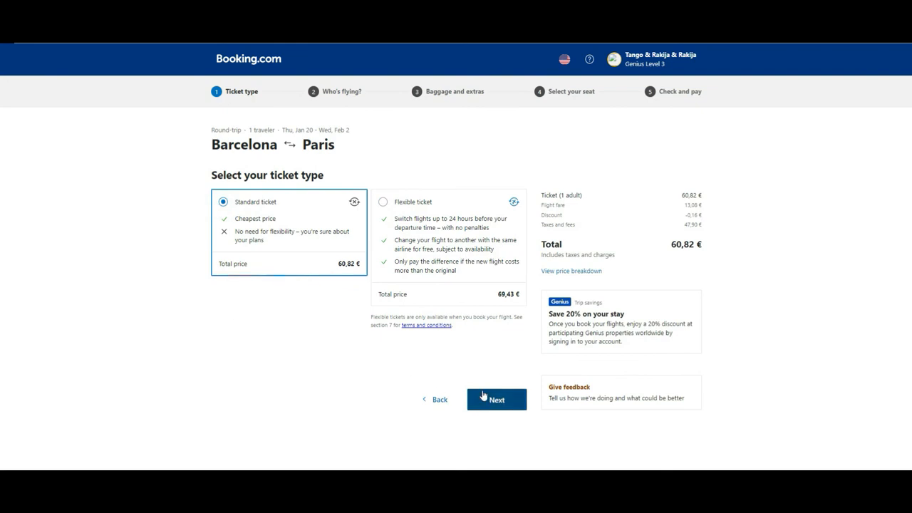
- Continue to the Who's flying? step and scroll through the passenger form
{"action": "left_click", "coordinate": [497, 399]}
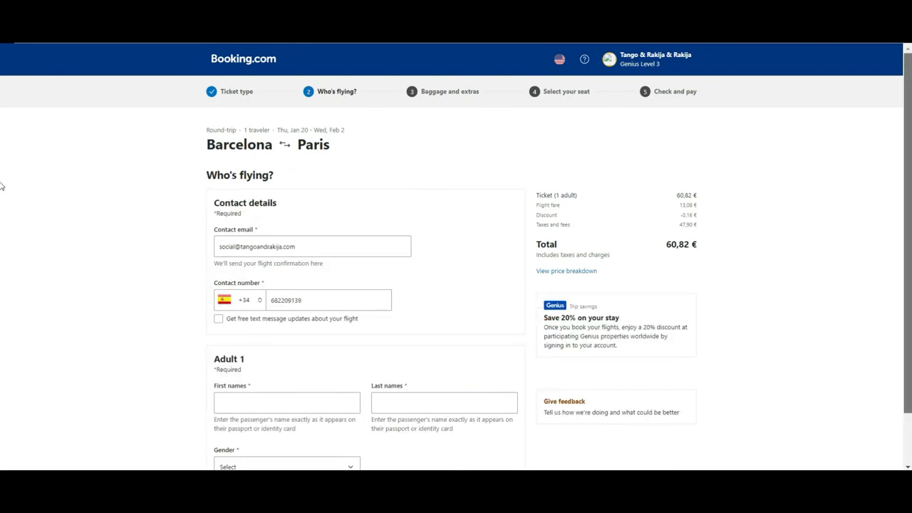
{"action": "scroll", "scroll_direction": "down", "scroll_amount": 3}
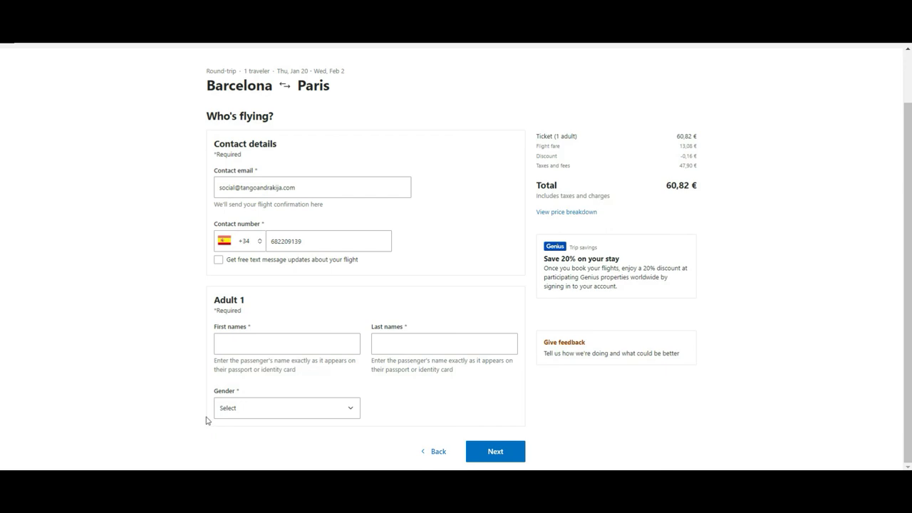
{"action": "mouse_move", "coordinate": [482, 429]}
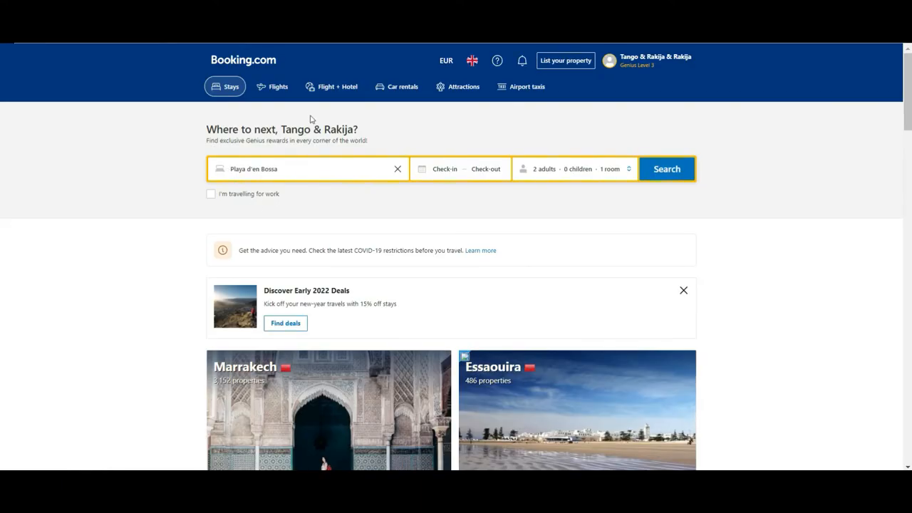
{"action": "mouse_move", "coordinate": [409, 151]}
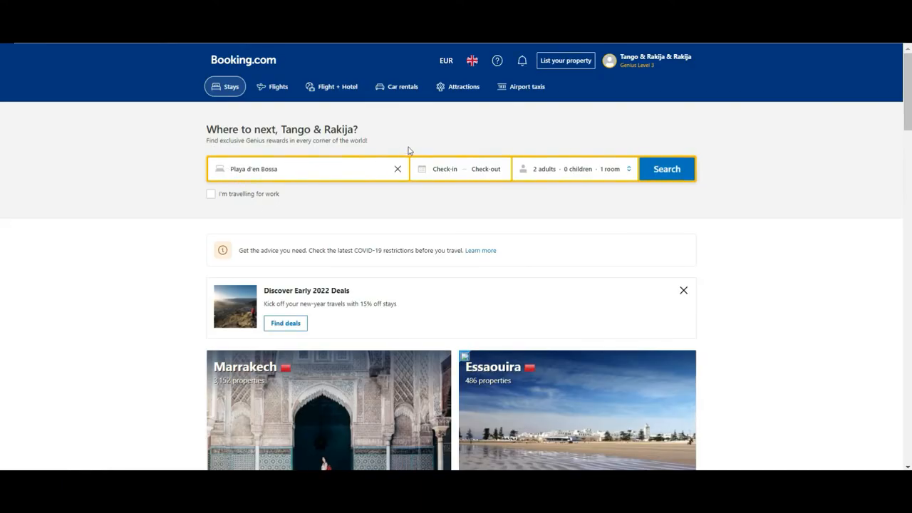
{"action": "mouse_move", "coordinate": [469, 104]}
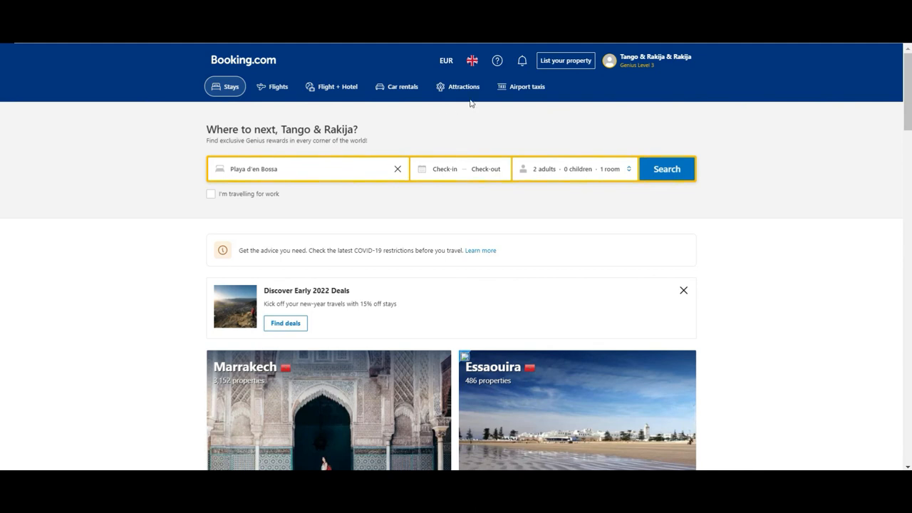
{"action": "mouse_move", "coordinate": [338, 87]}
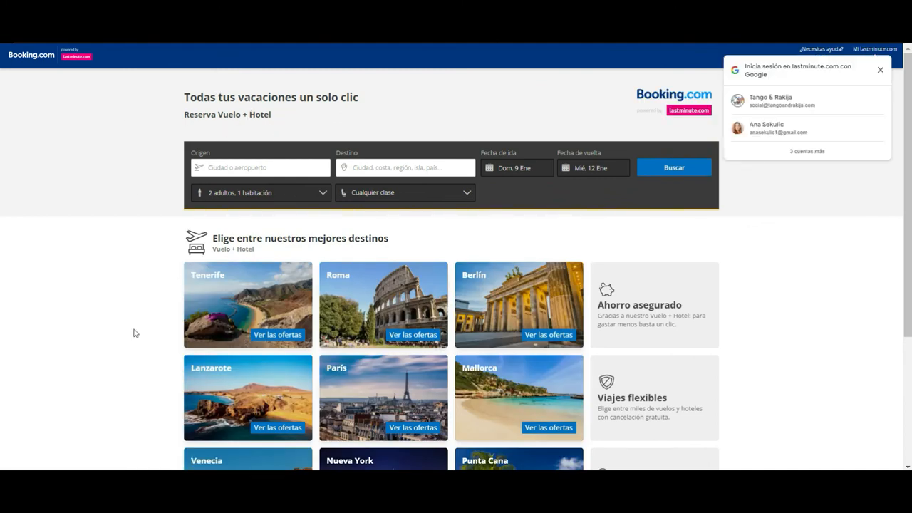
{"action": "mouse_move", "coordinate": [1, 180]}
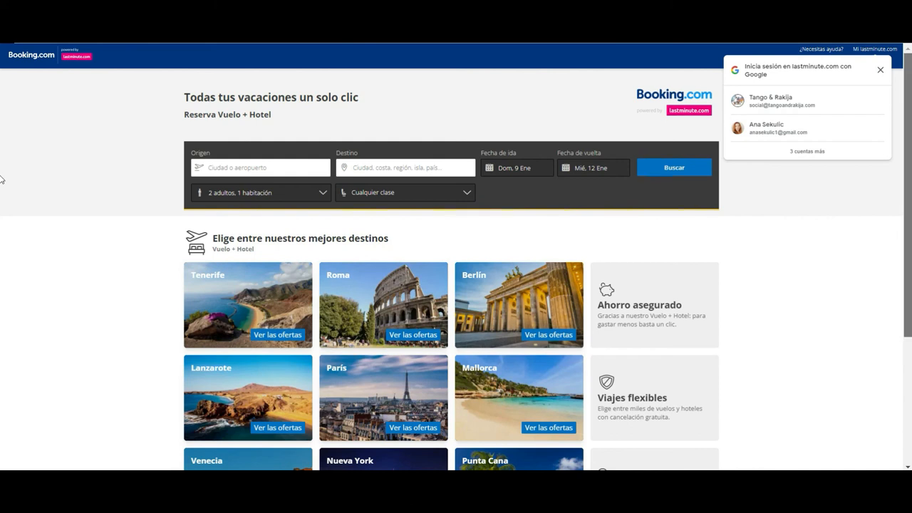
- Browse the Flight + Hotel featured destinations and dismiss the Google sign-in prompt
{"action": "scroll", "scroll_direction": "down", "scroll_amount": 3}
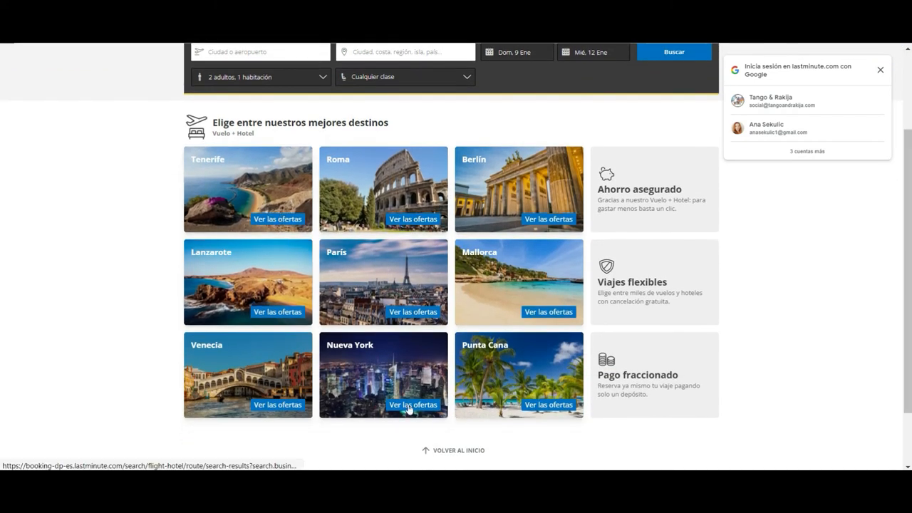
{"action": "mouse_move", "coordinate": [769, 363]}
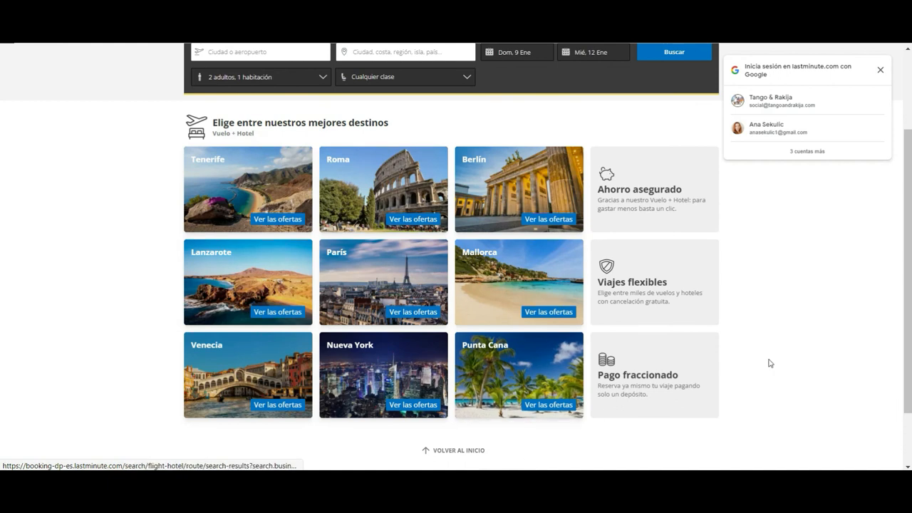
{"action": "scroll", "scroll_direction": "down", "scroll_amount": 3}
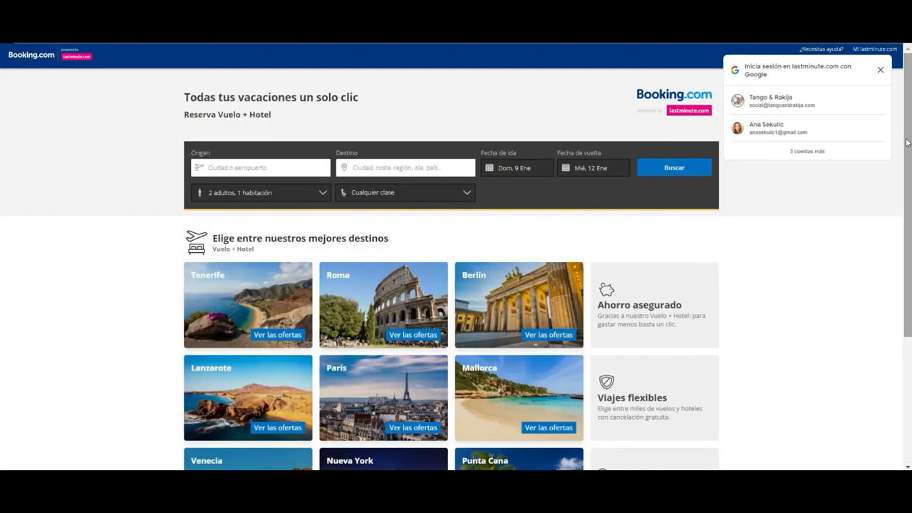
{"action": "left_click", "coordinate": [880, 70]}
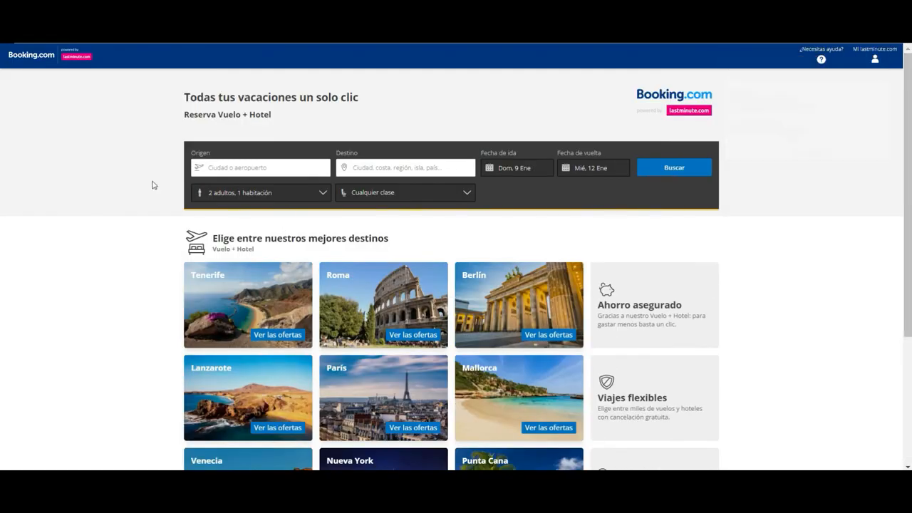
{"action": "mouse_move", "coordinate": [125, 178]}
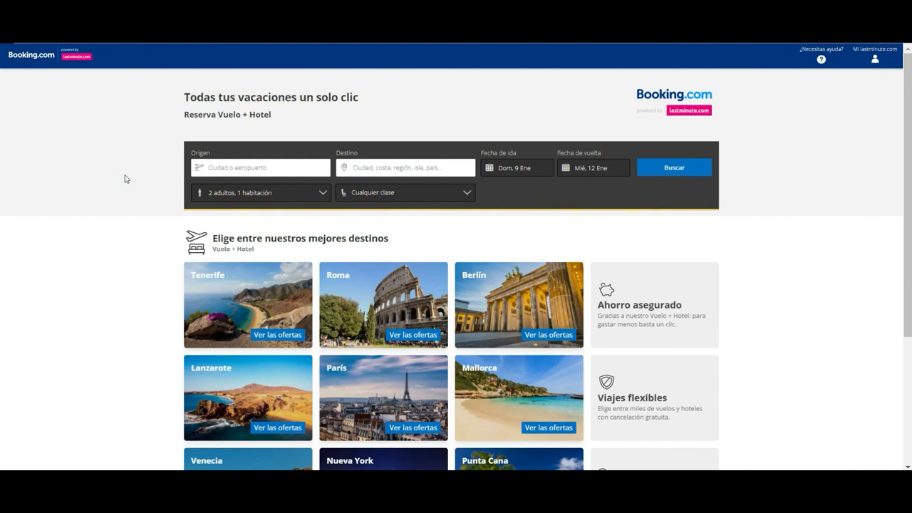
{"action": "scroll", "scroll_direction": "down", "scroll_amount": 3}
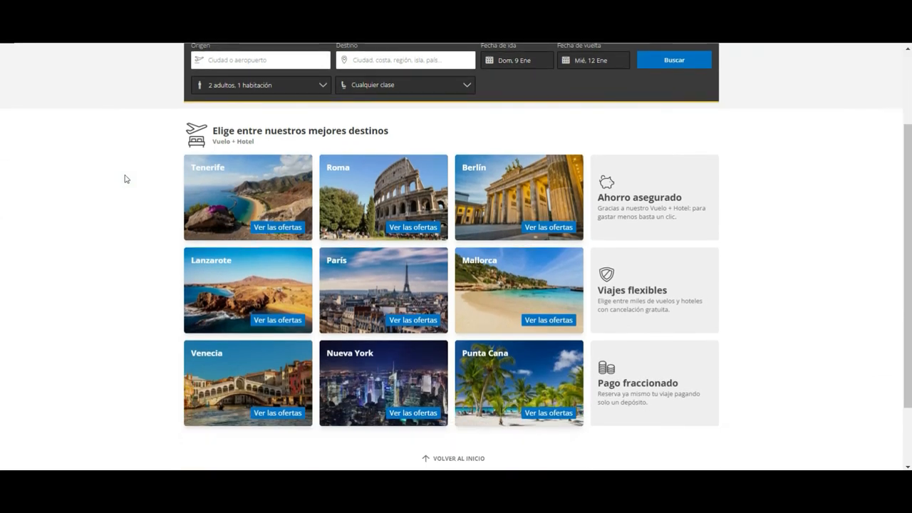